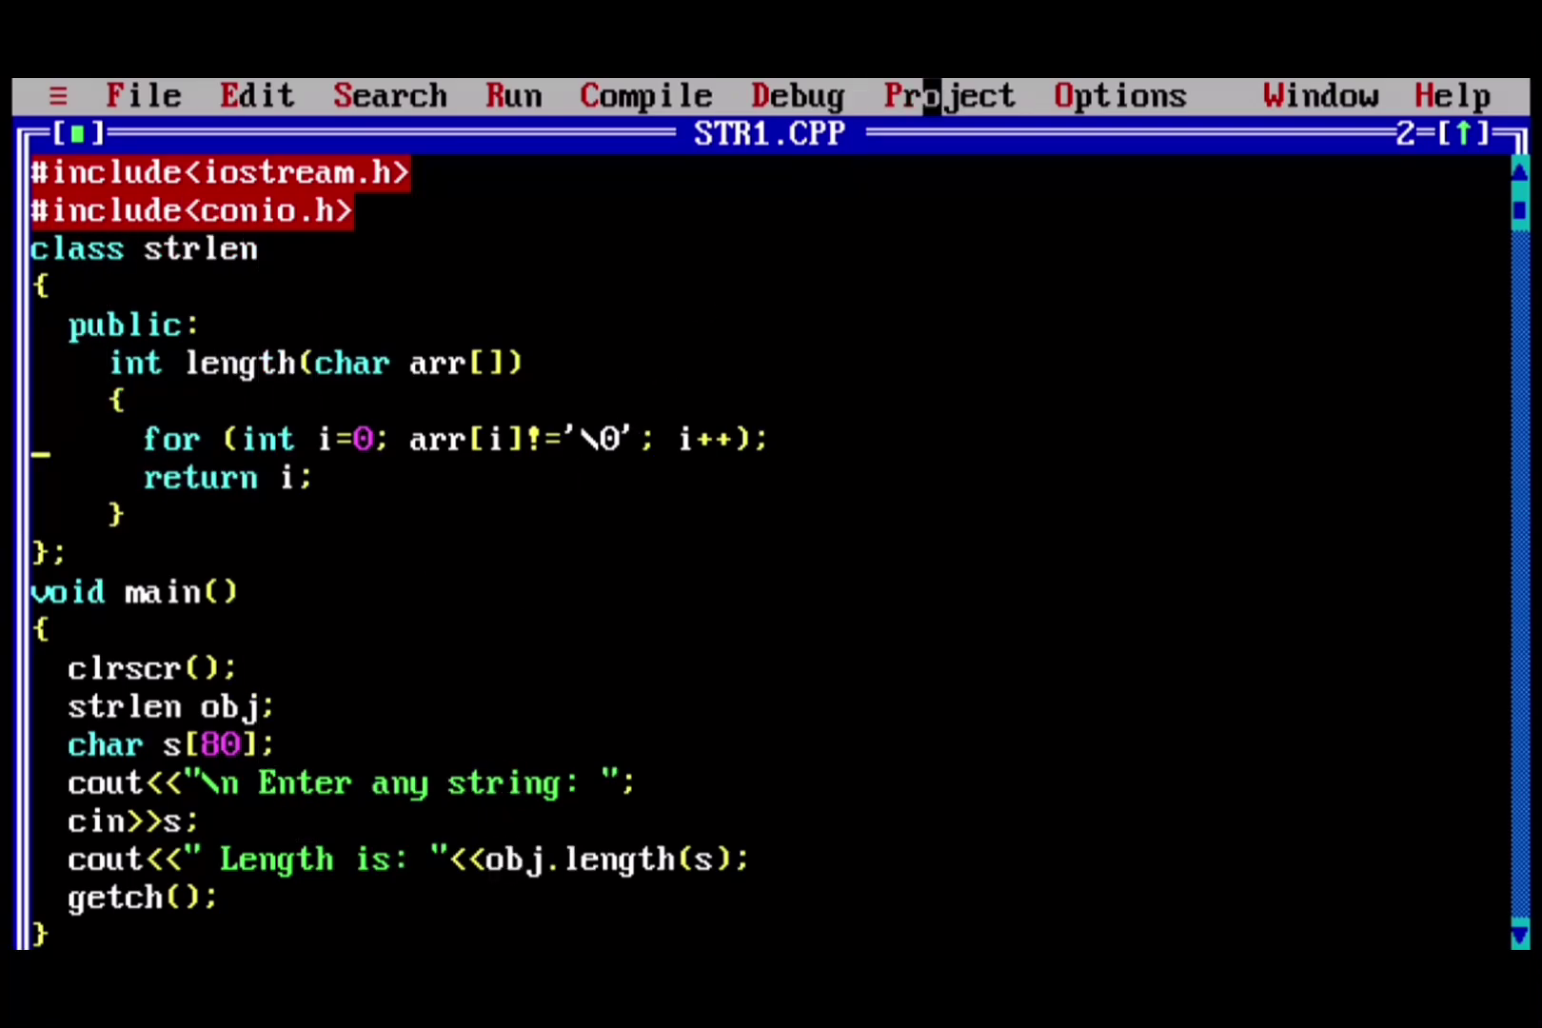
mouse_move(781, 96)
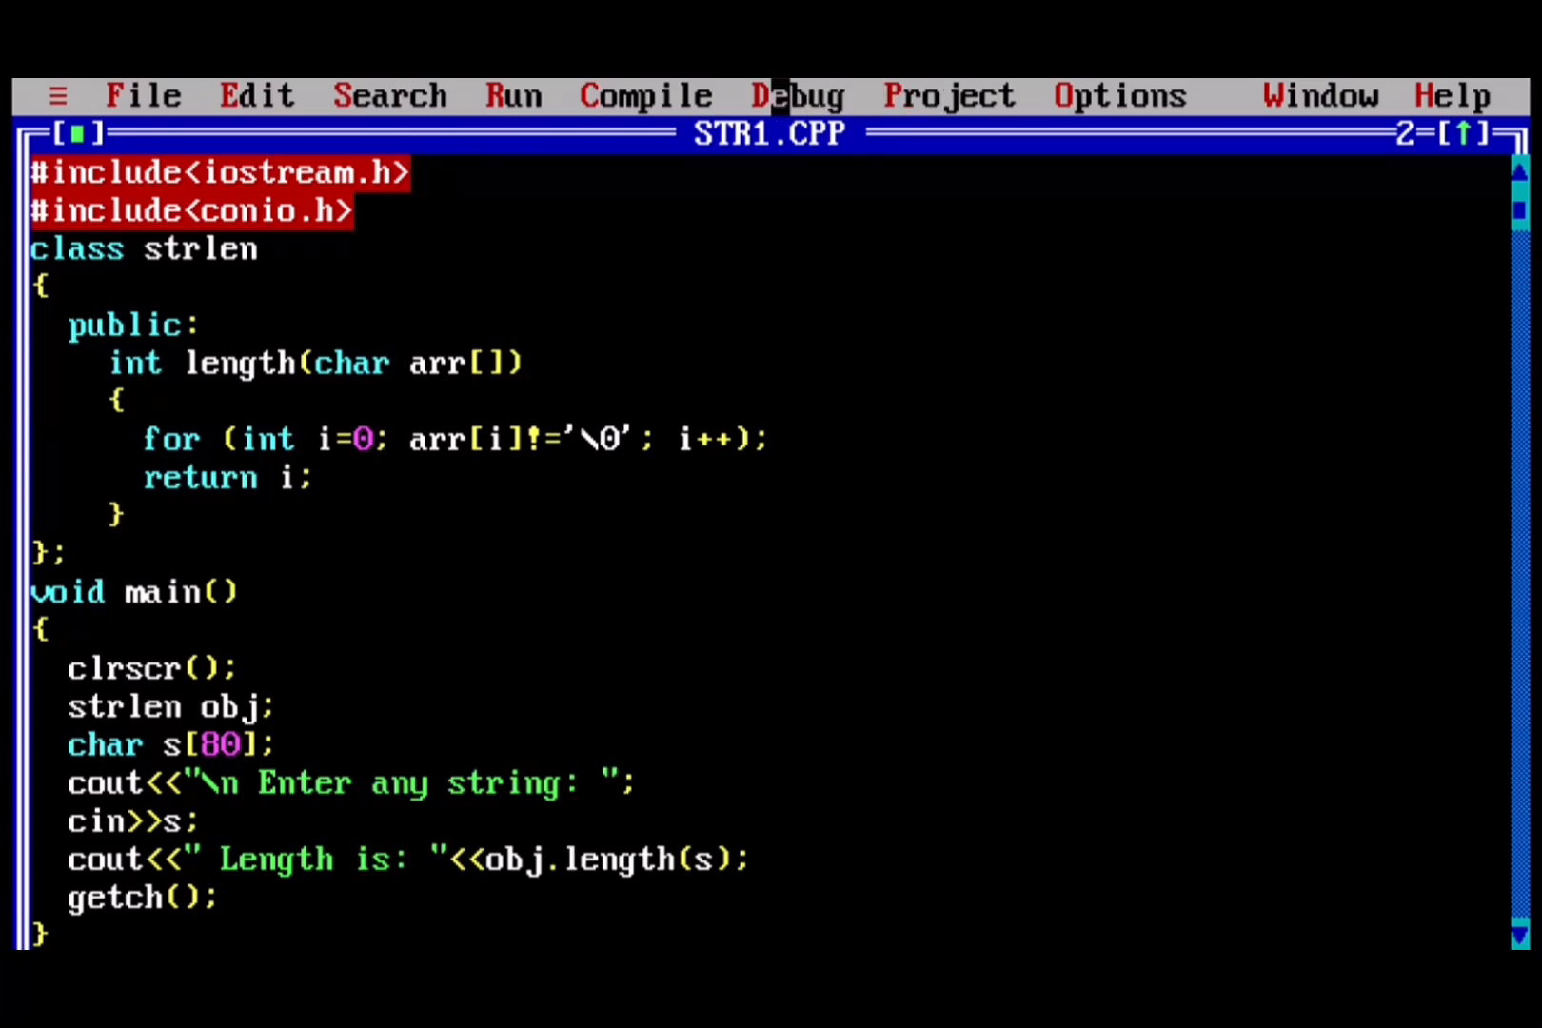
- Compile STR1.CPP and dismiss the result showing one warning
left_click(647, 95)
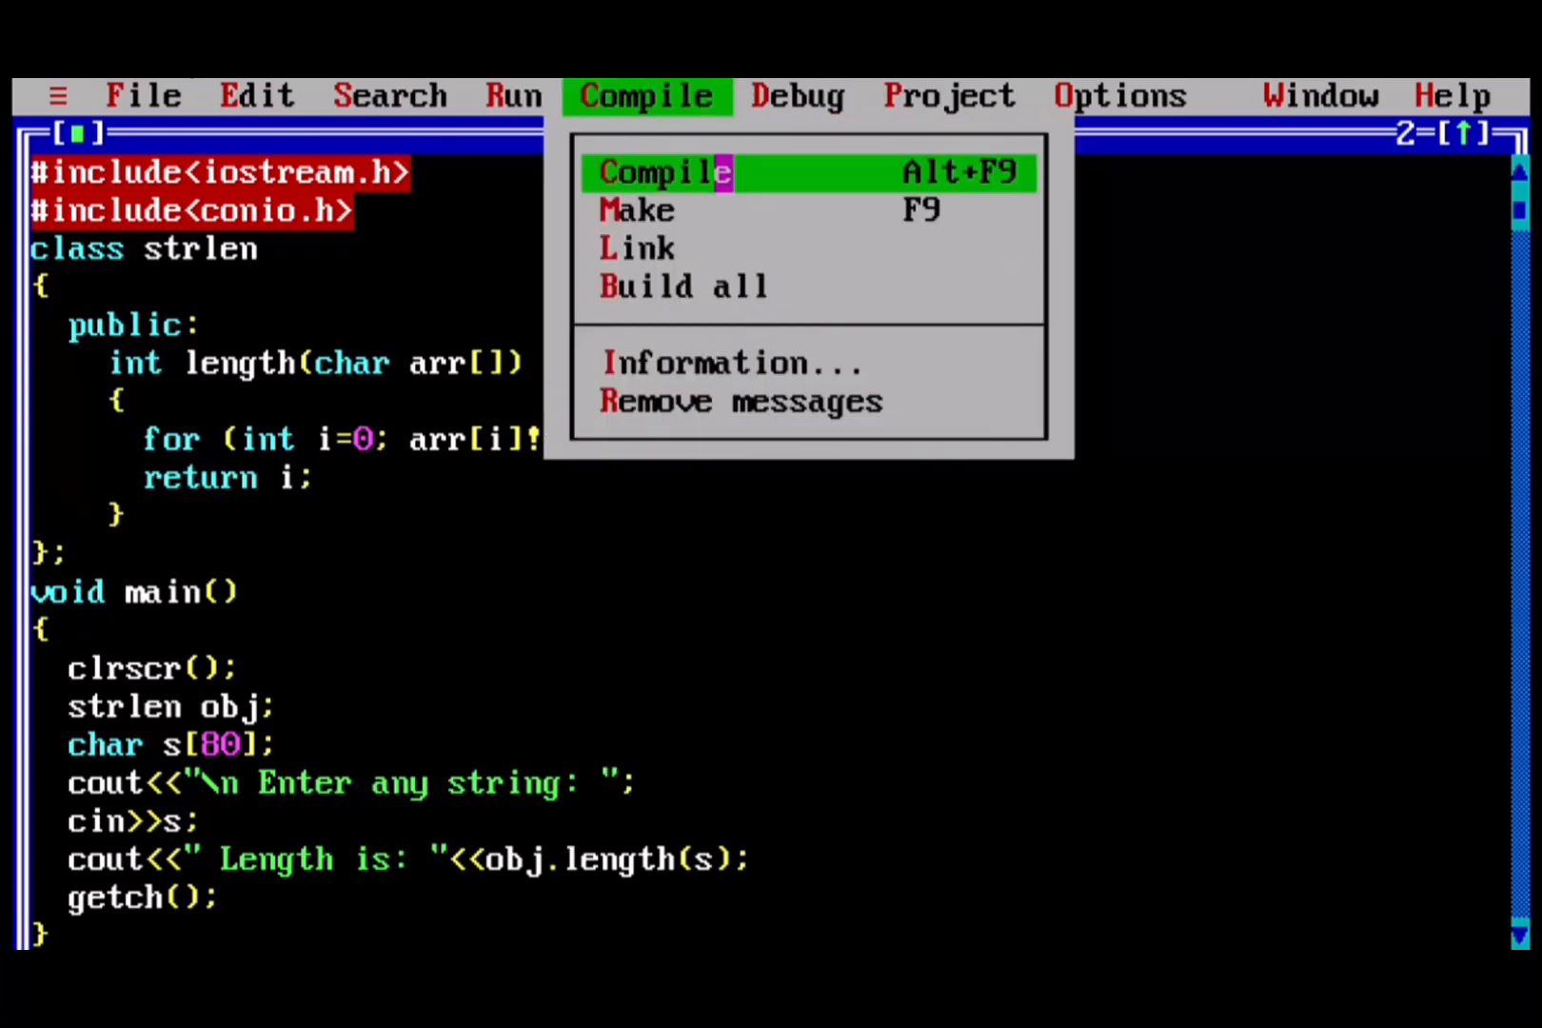
left_click(657, 171)
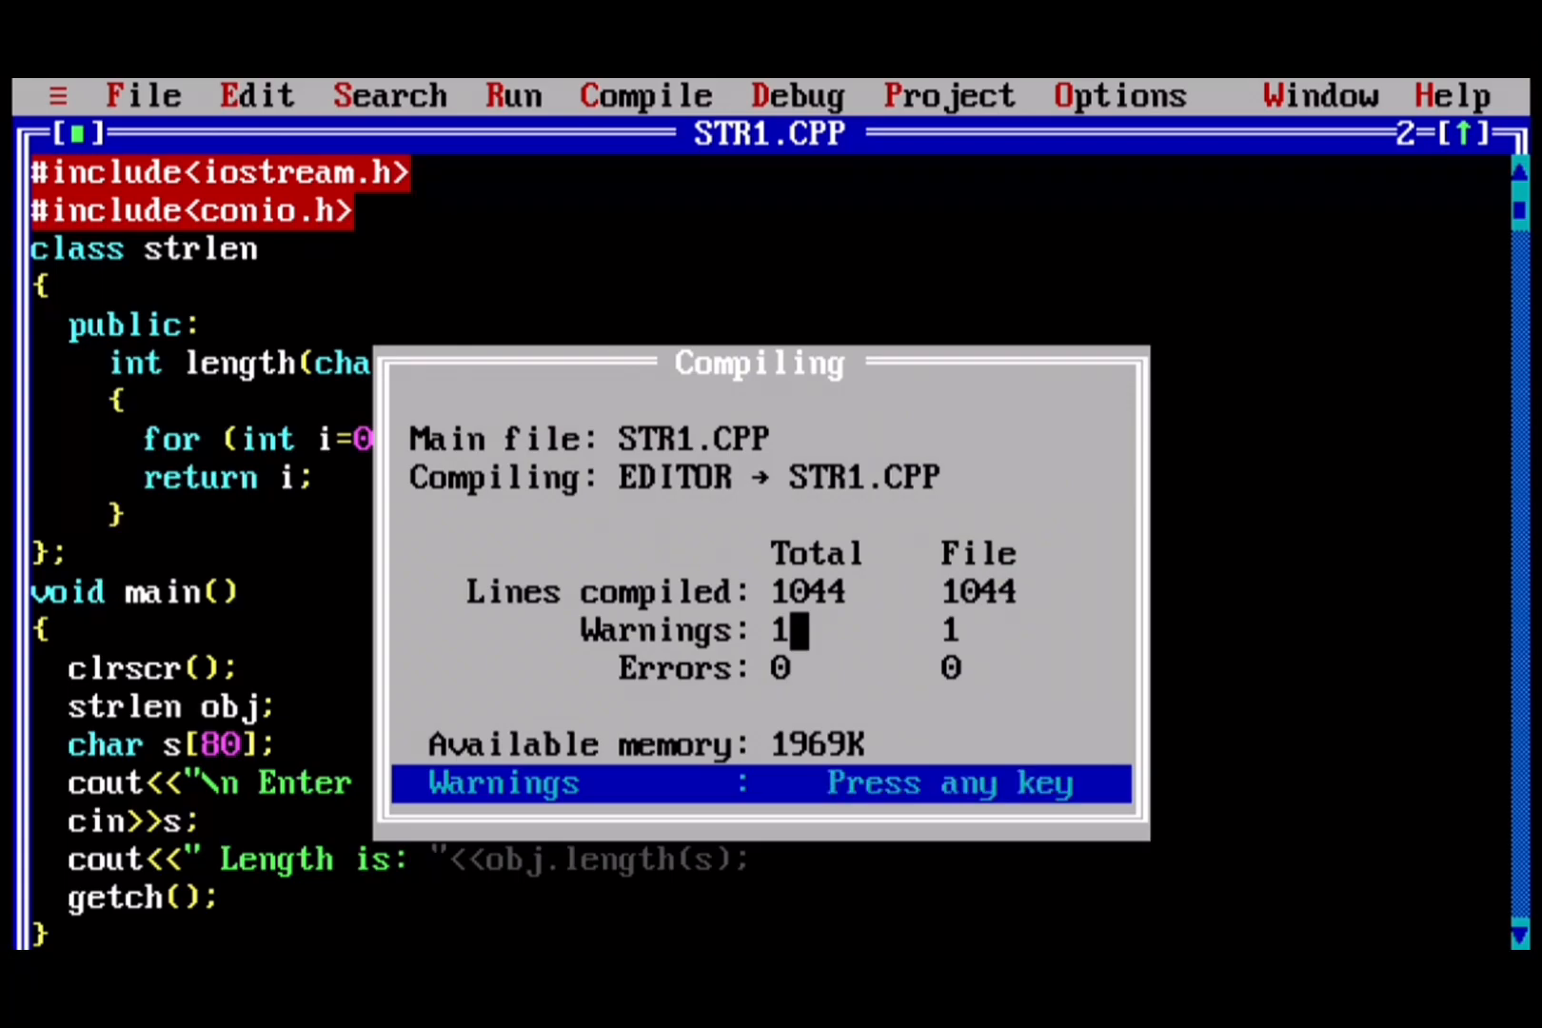
key("Enter")
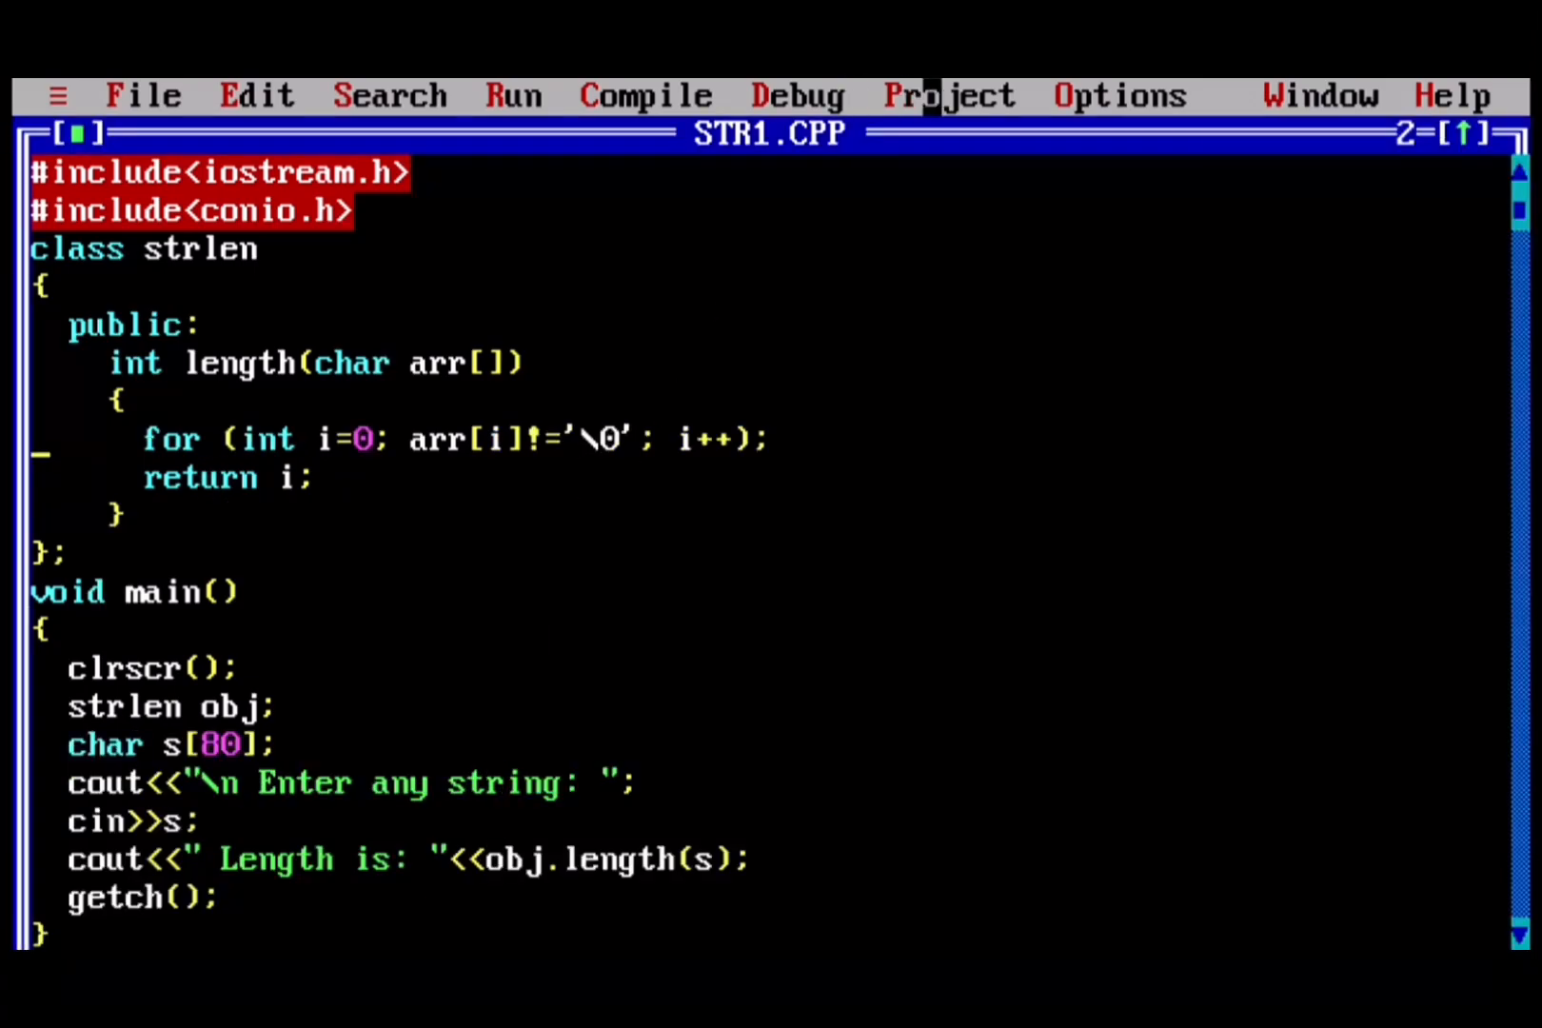
mouse_move(812, 95)
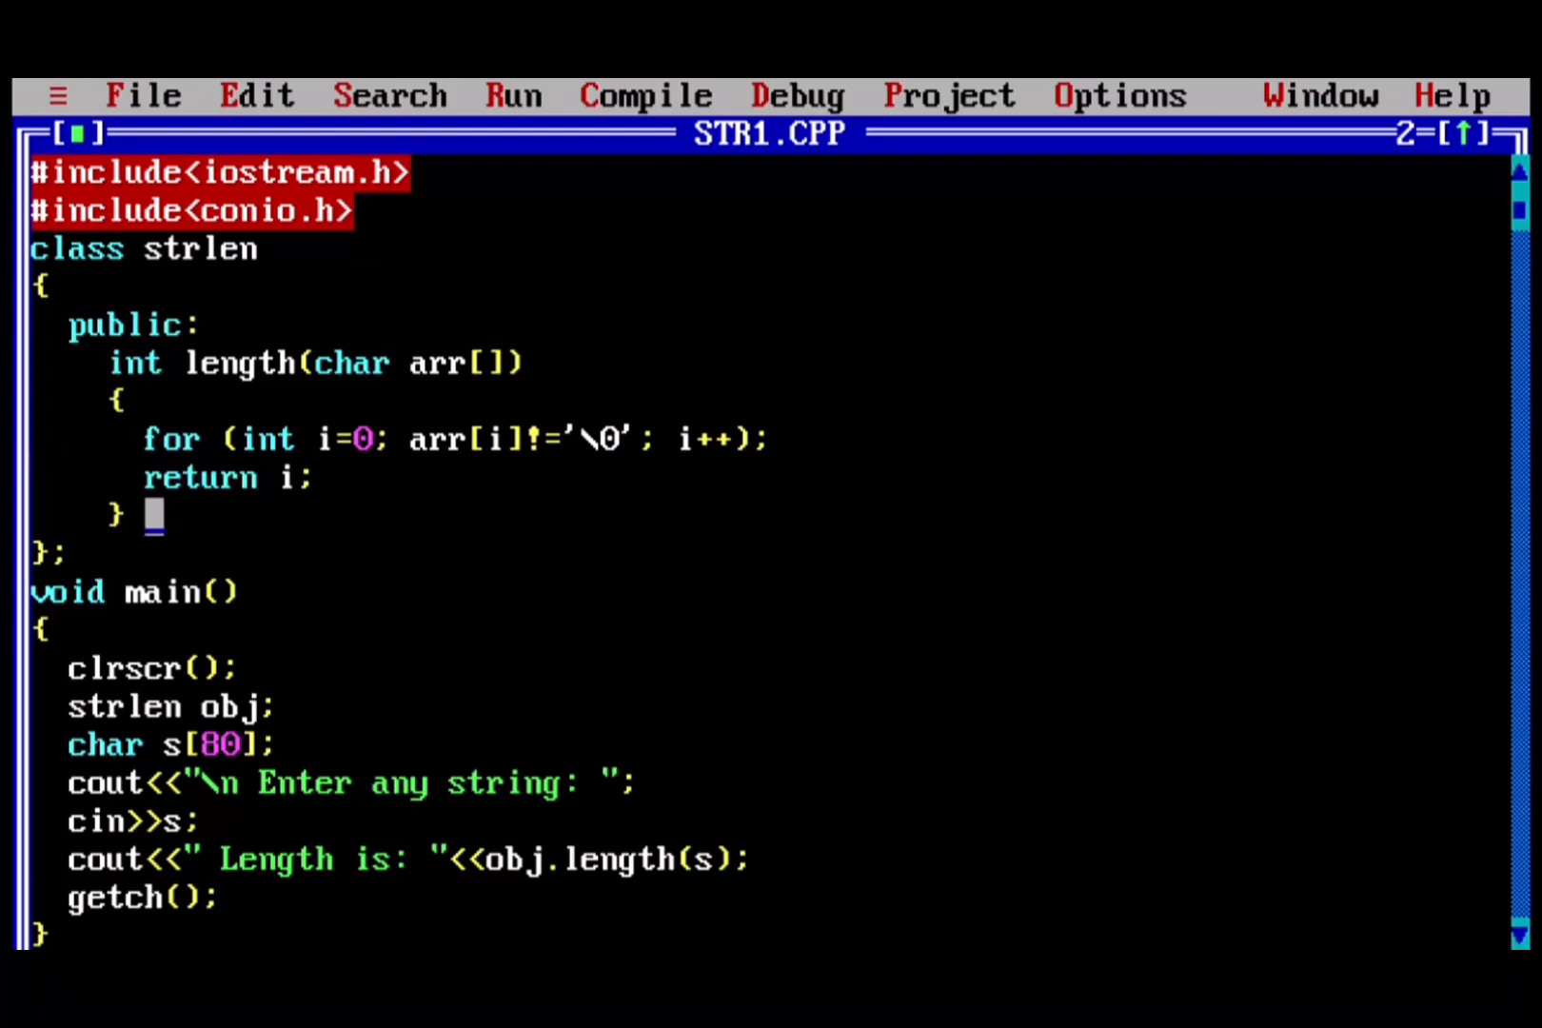
- Cut the length() body from class strlen and paste it between the class and main()
left_click_drag(108, 362, 108, 514)
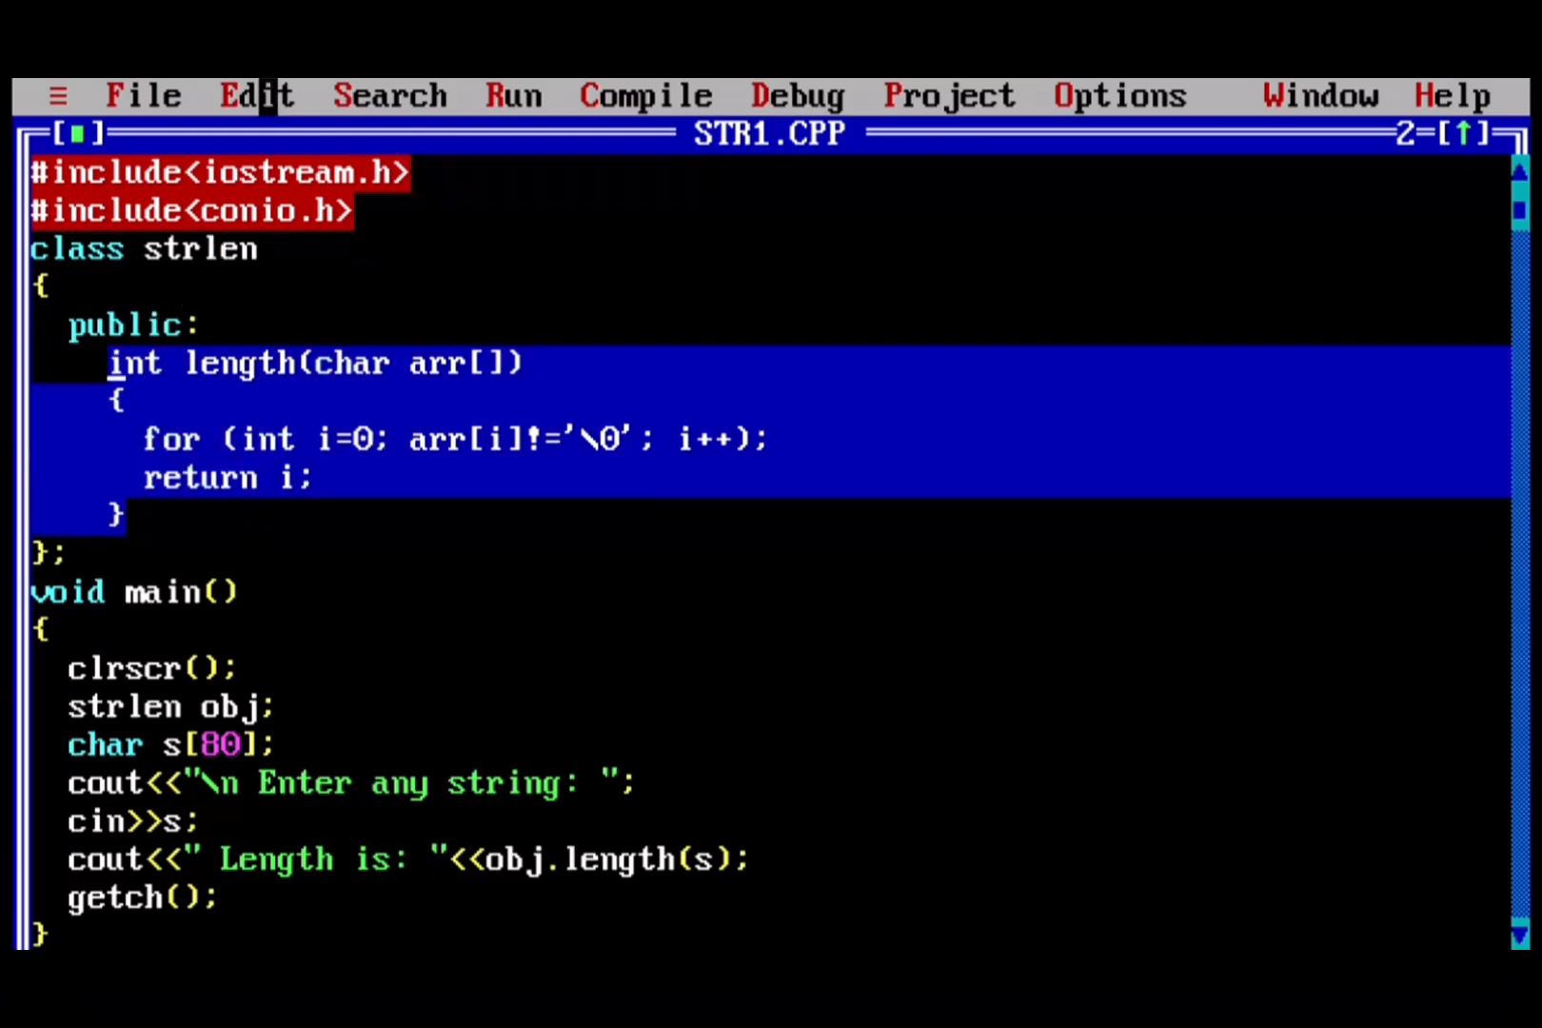
key("Delete")
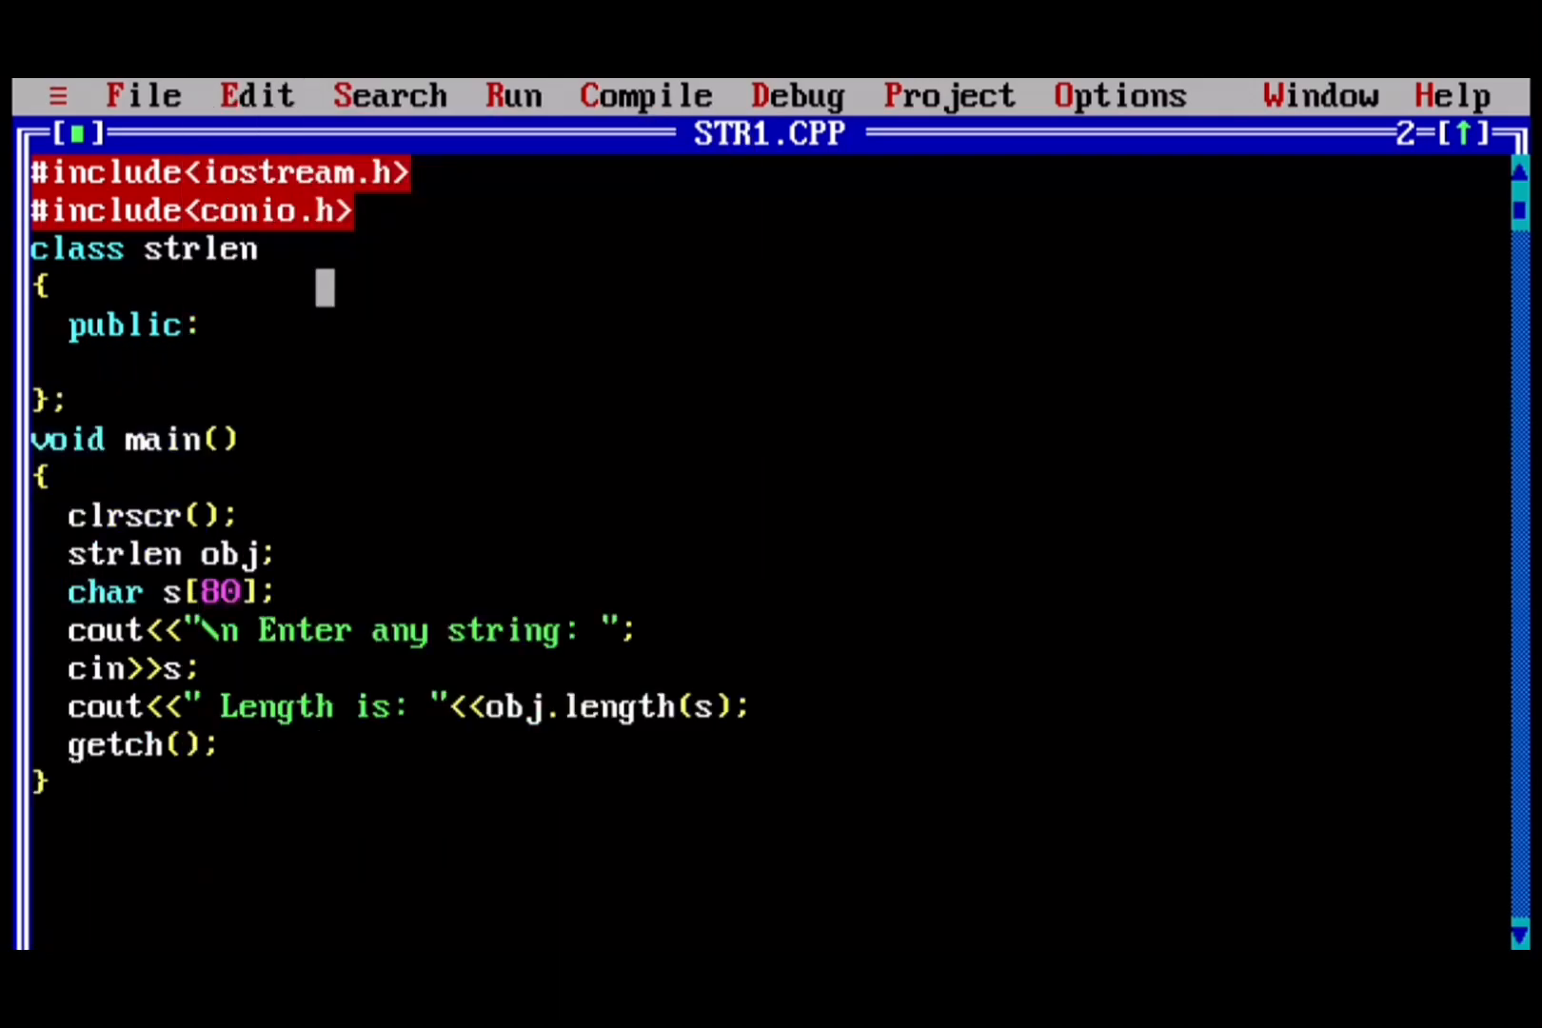
key("Down")
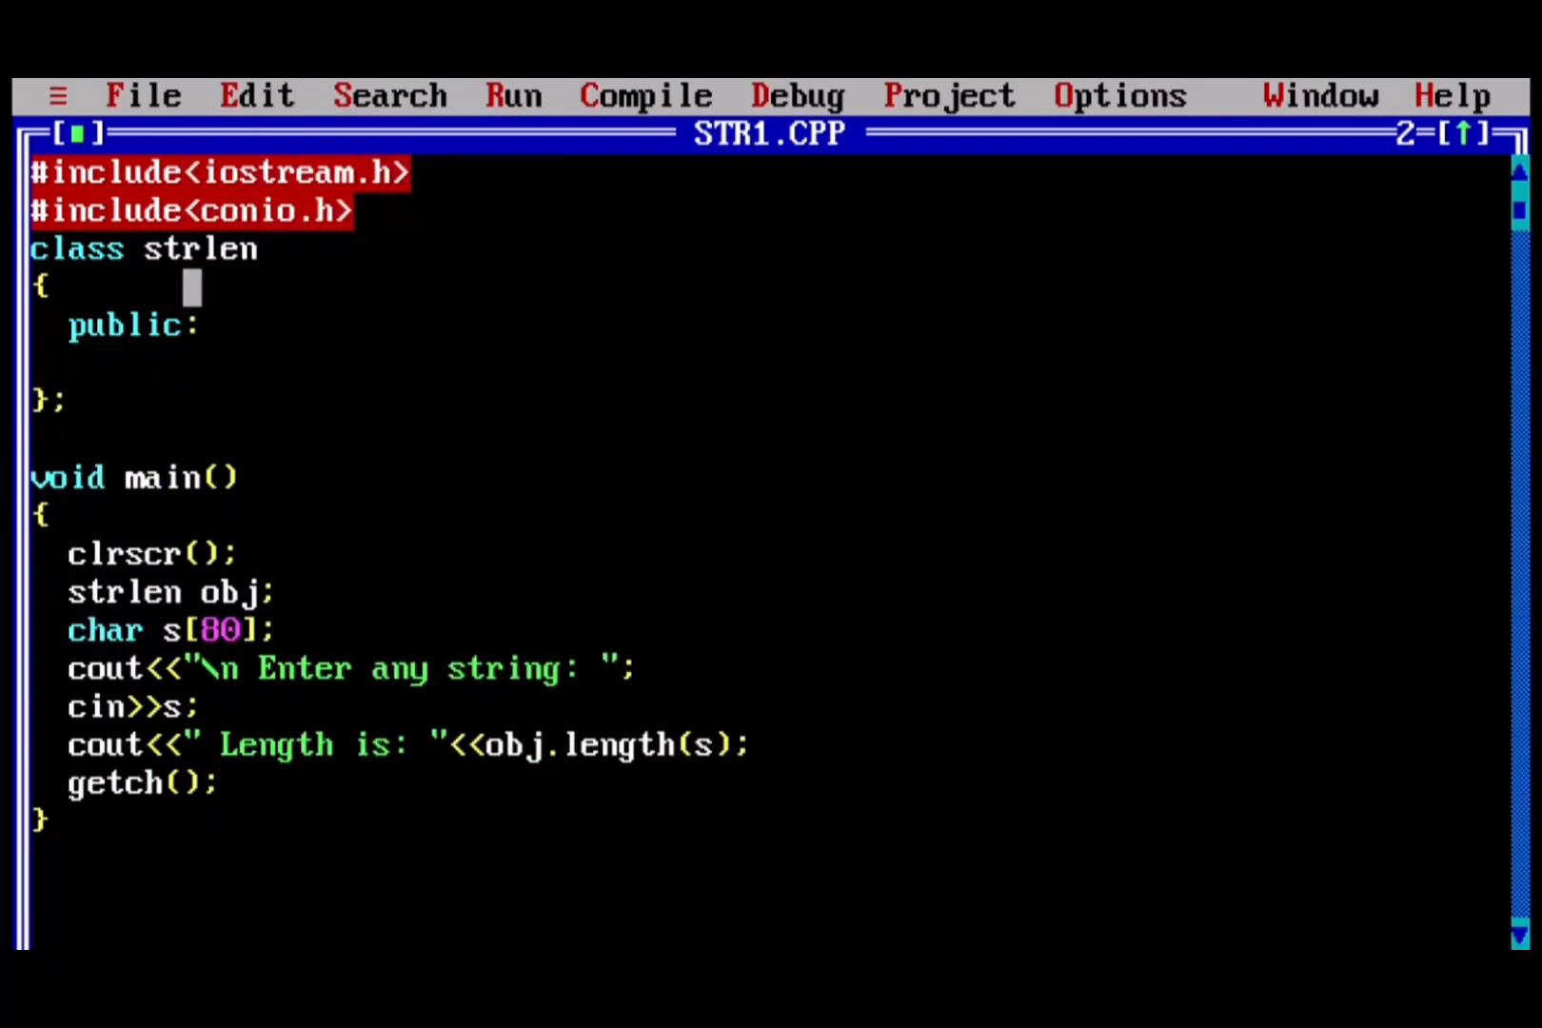
left_click(257, 95)
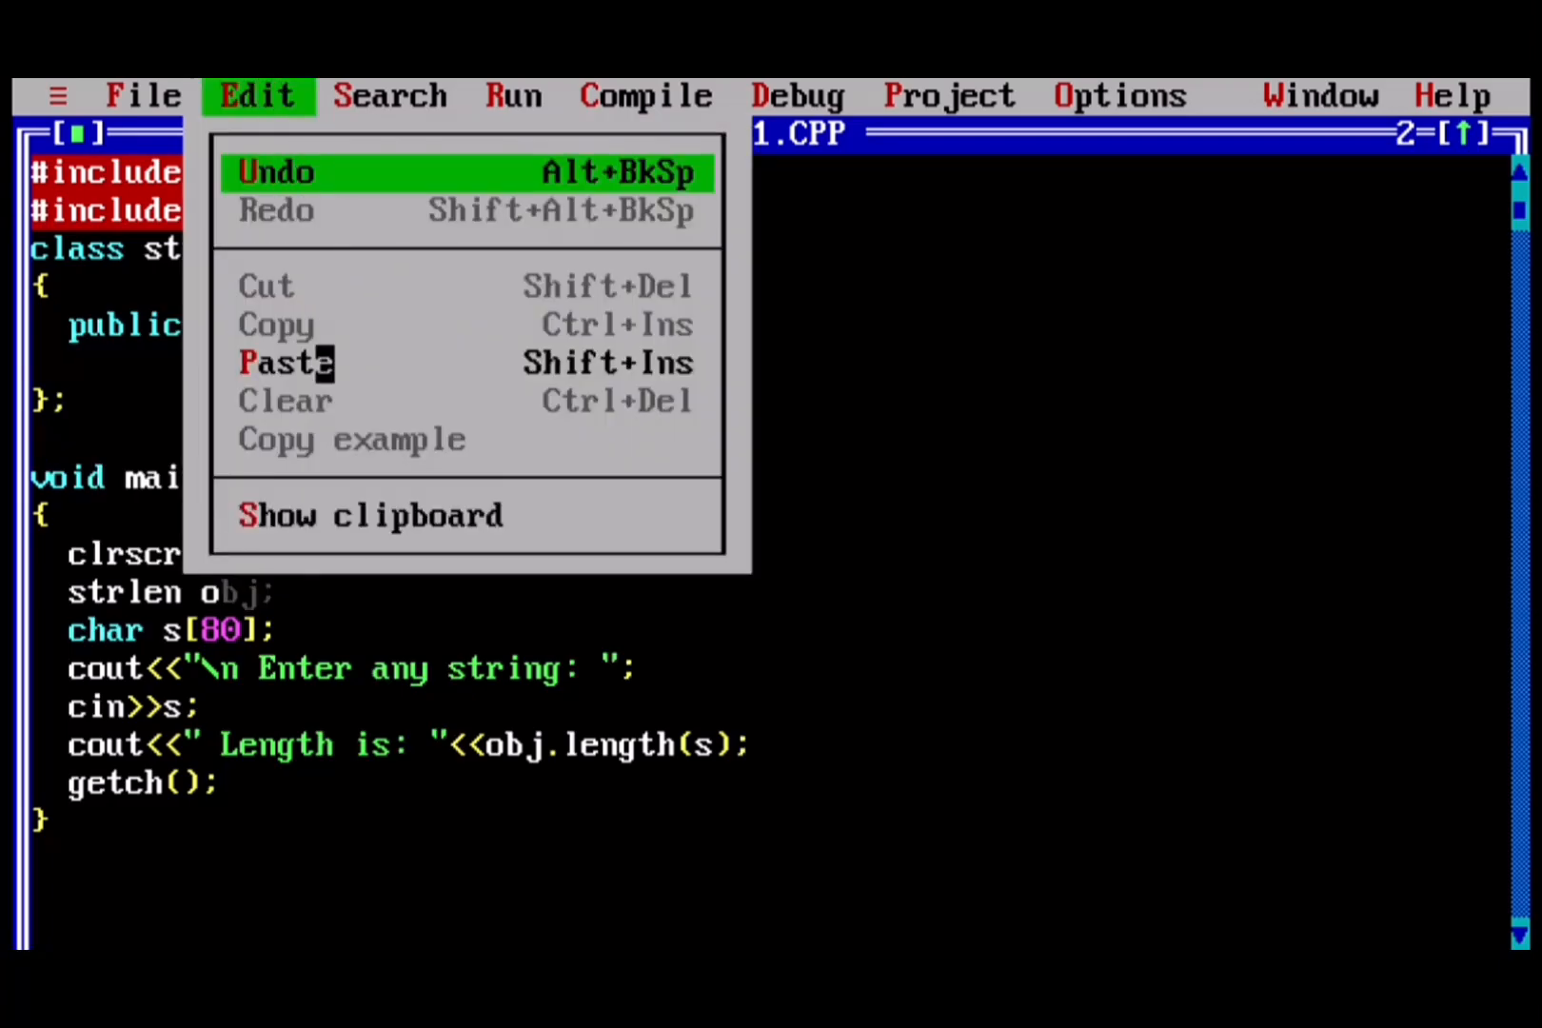
left_click(286, 362)
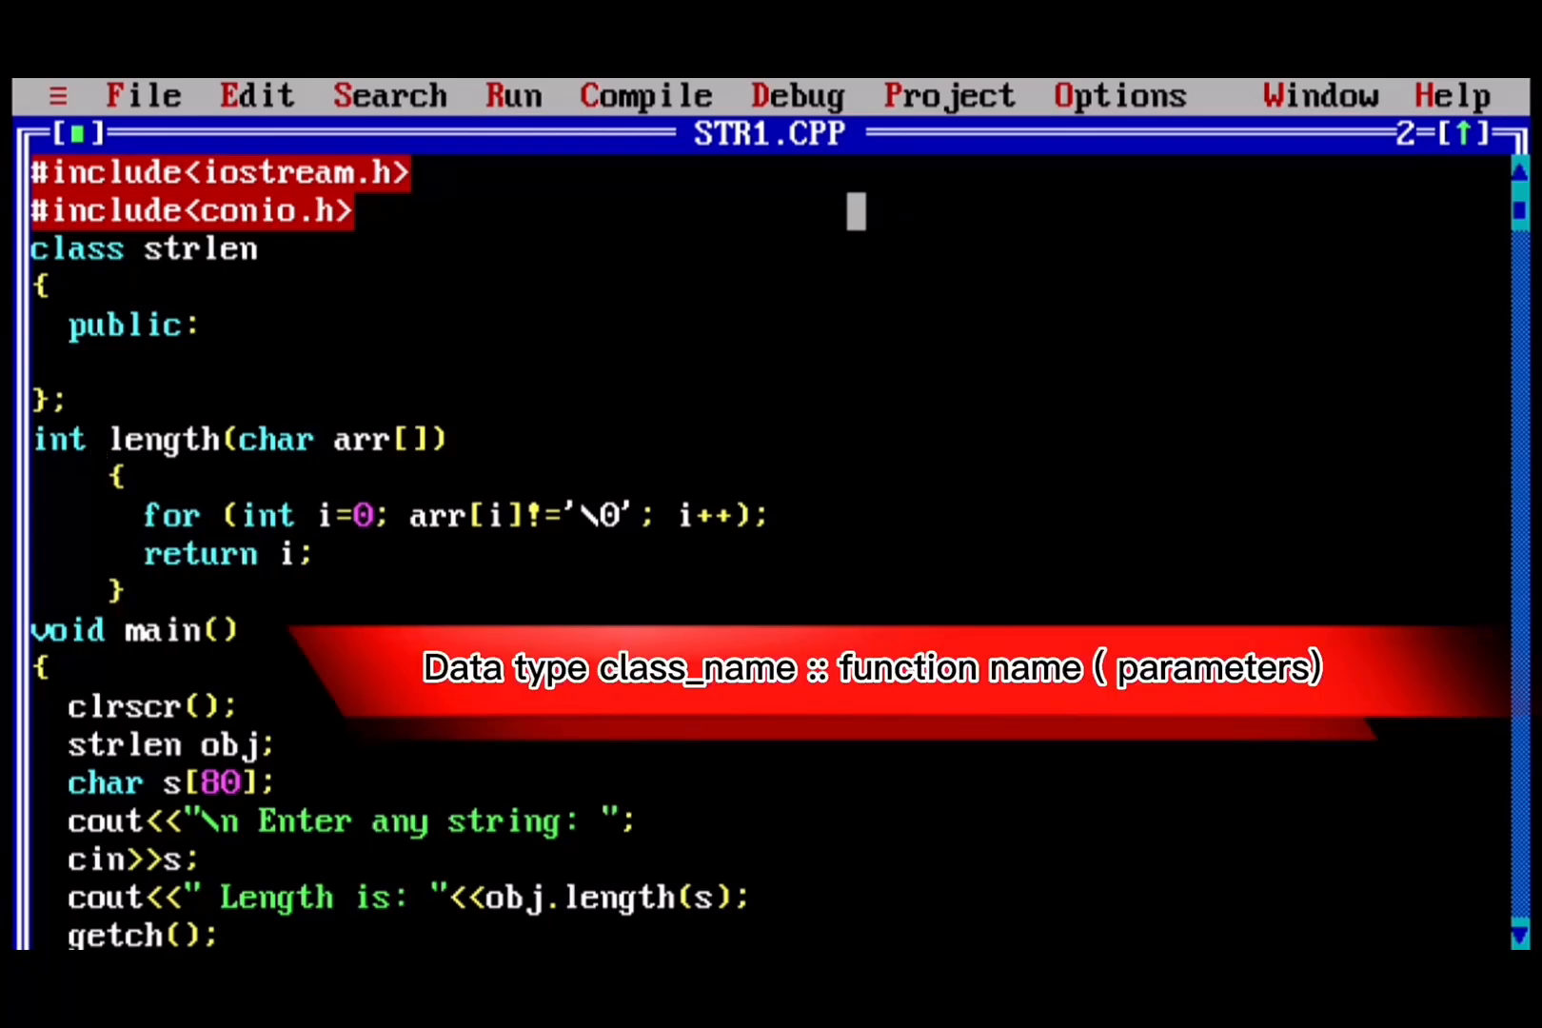
- Qualify the outside definition with strlen :: and declare int length(char arr[]); under public
type("strlen ::")
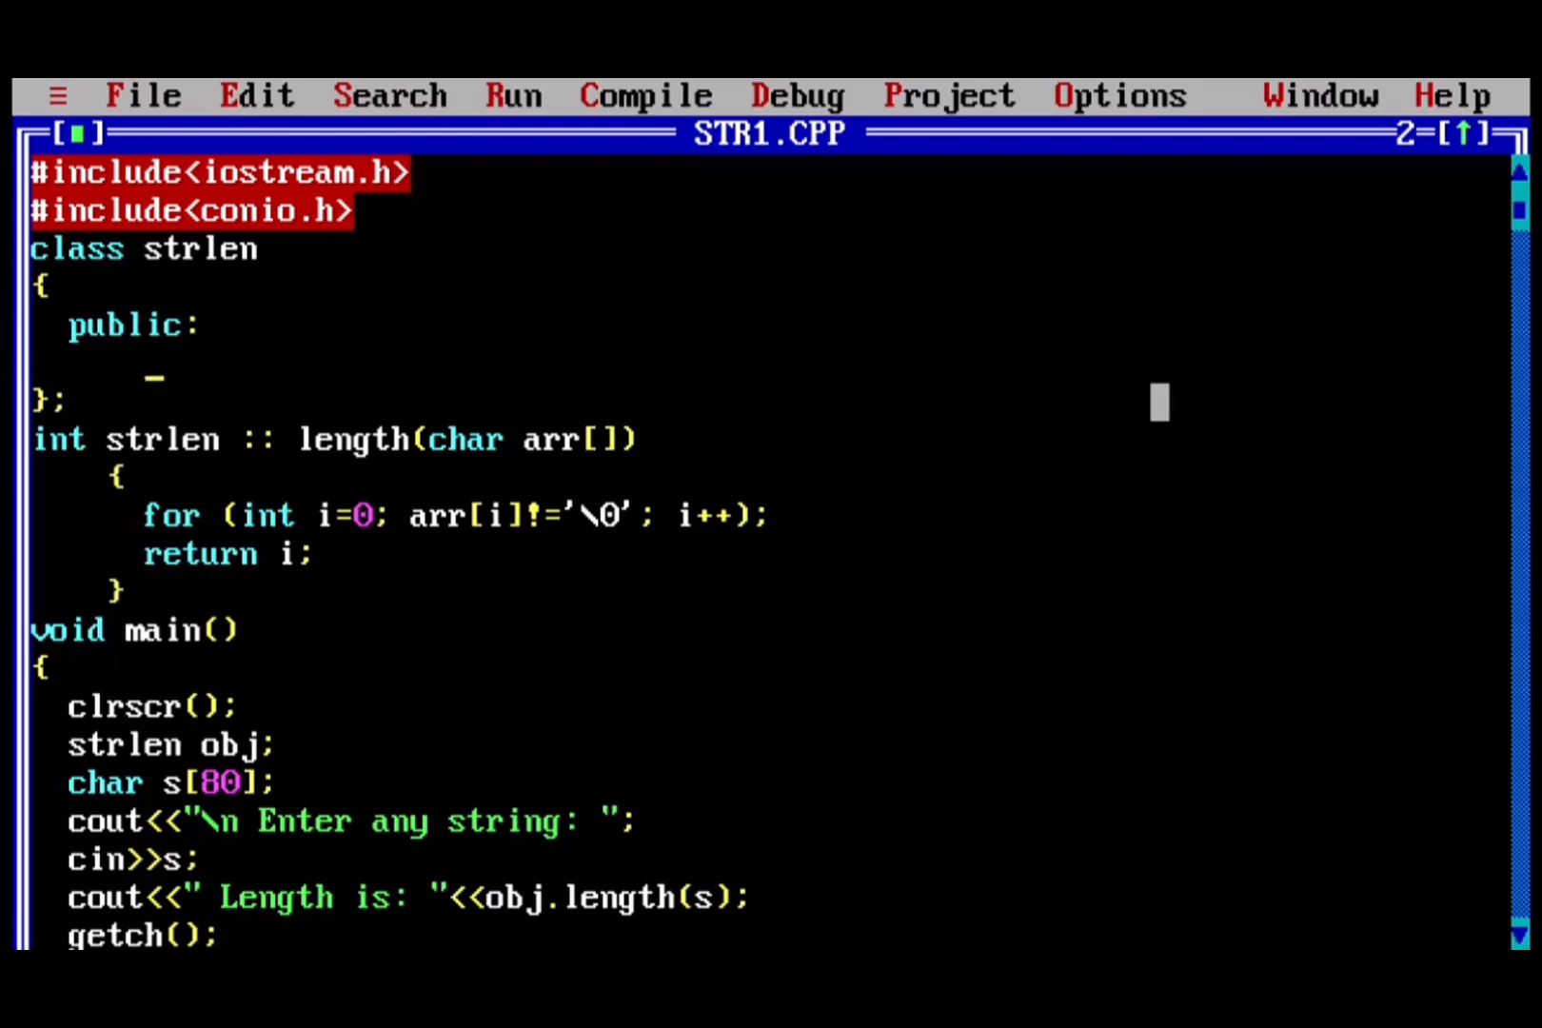
type("int")
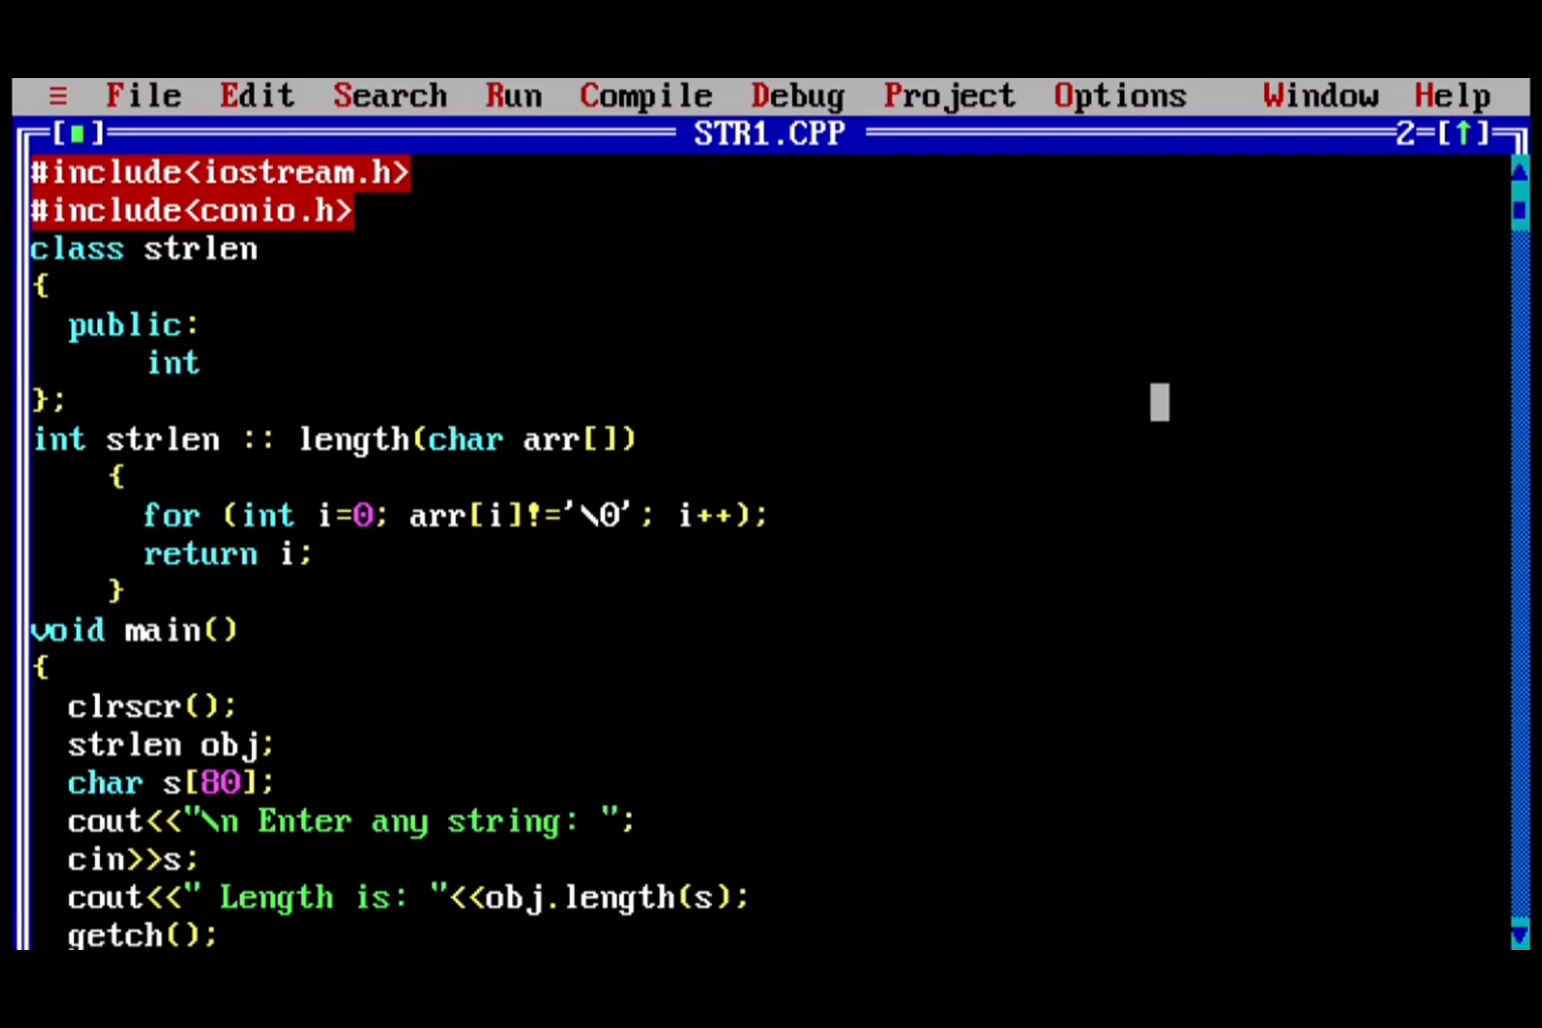
type("length")
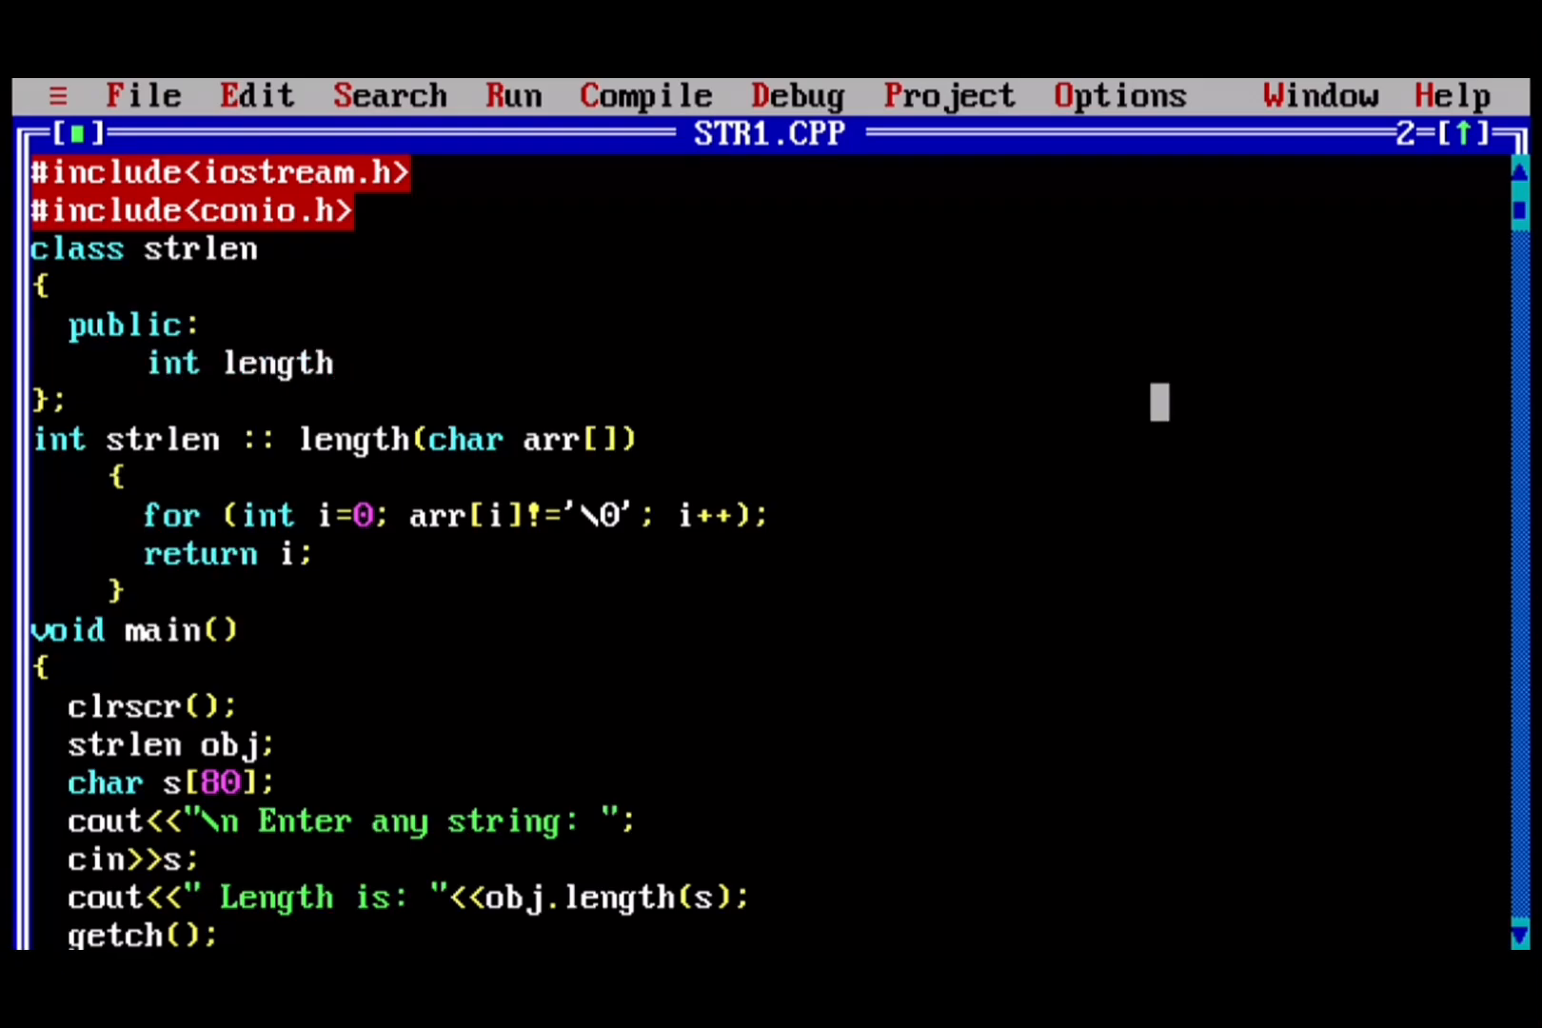
type("(")
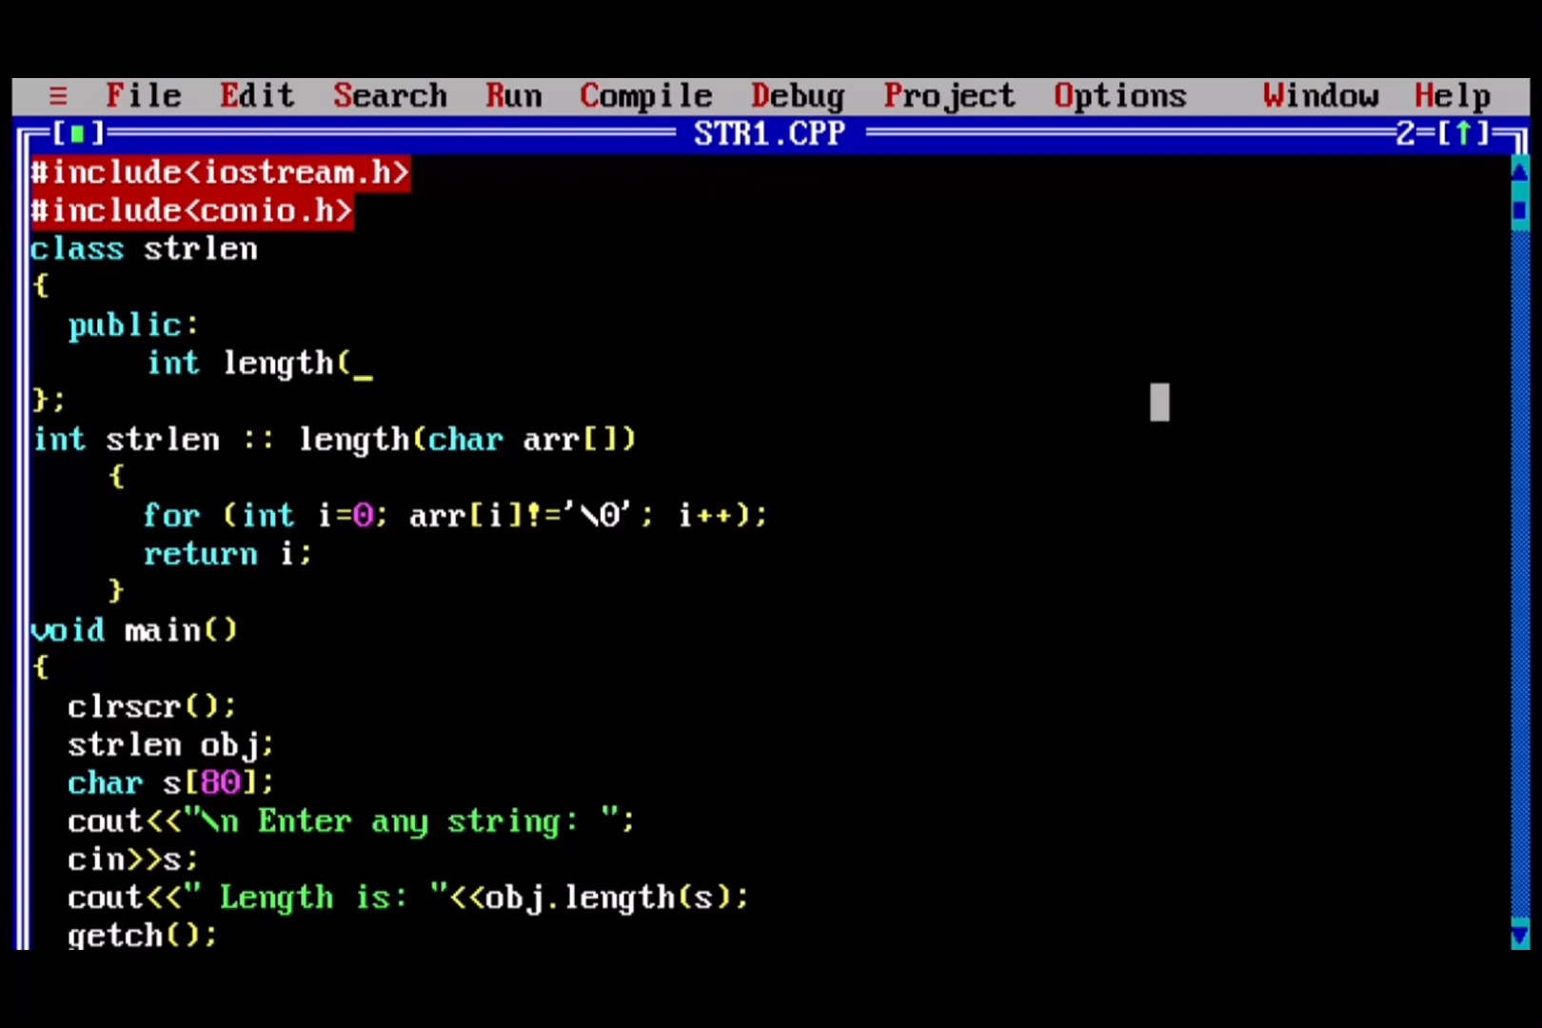
type("char")
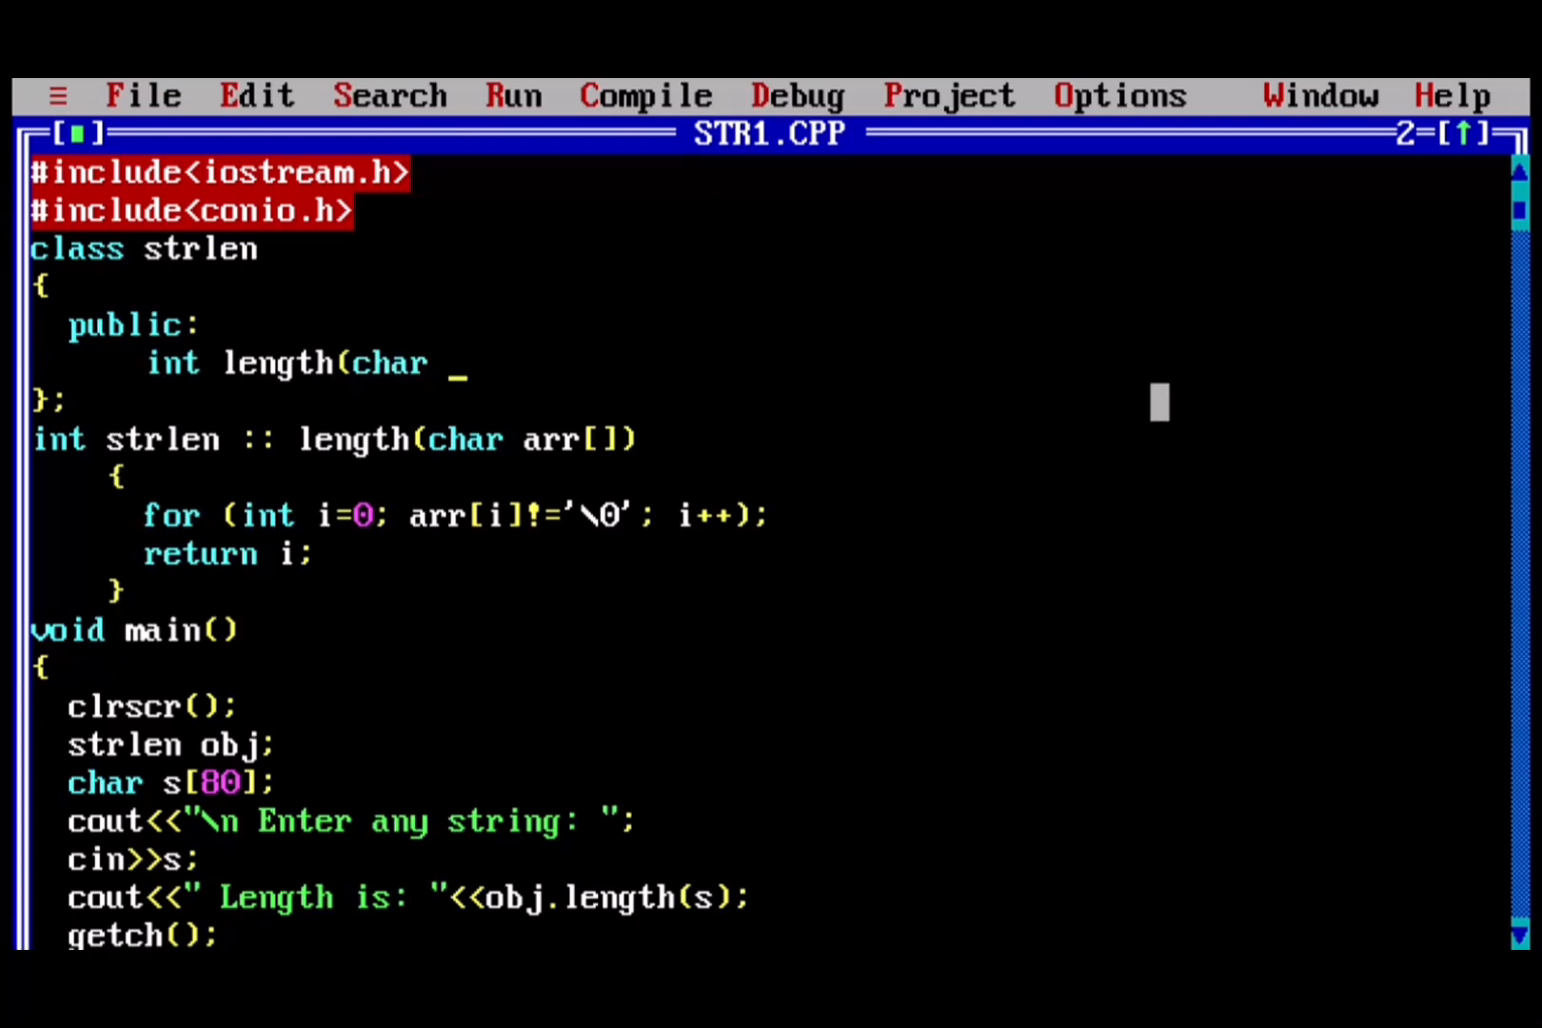
type("arr[")
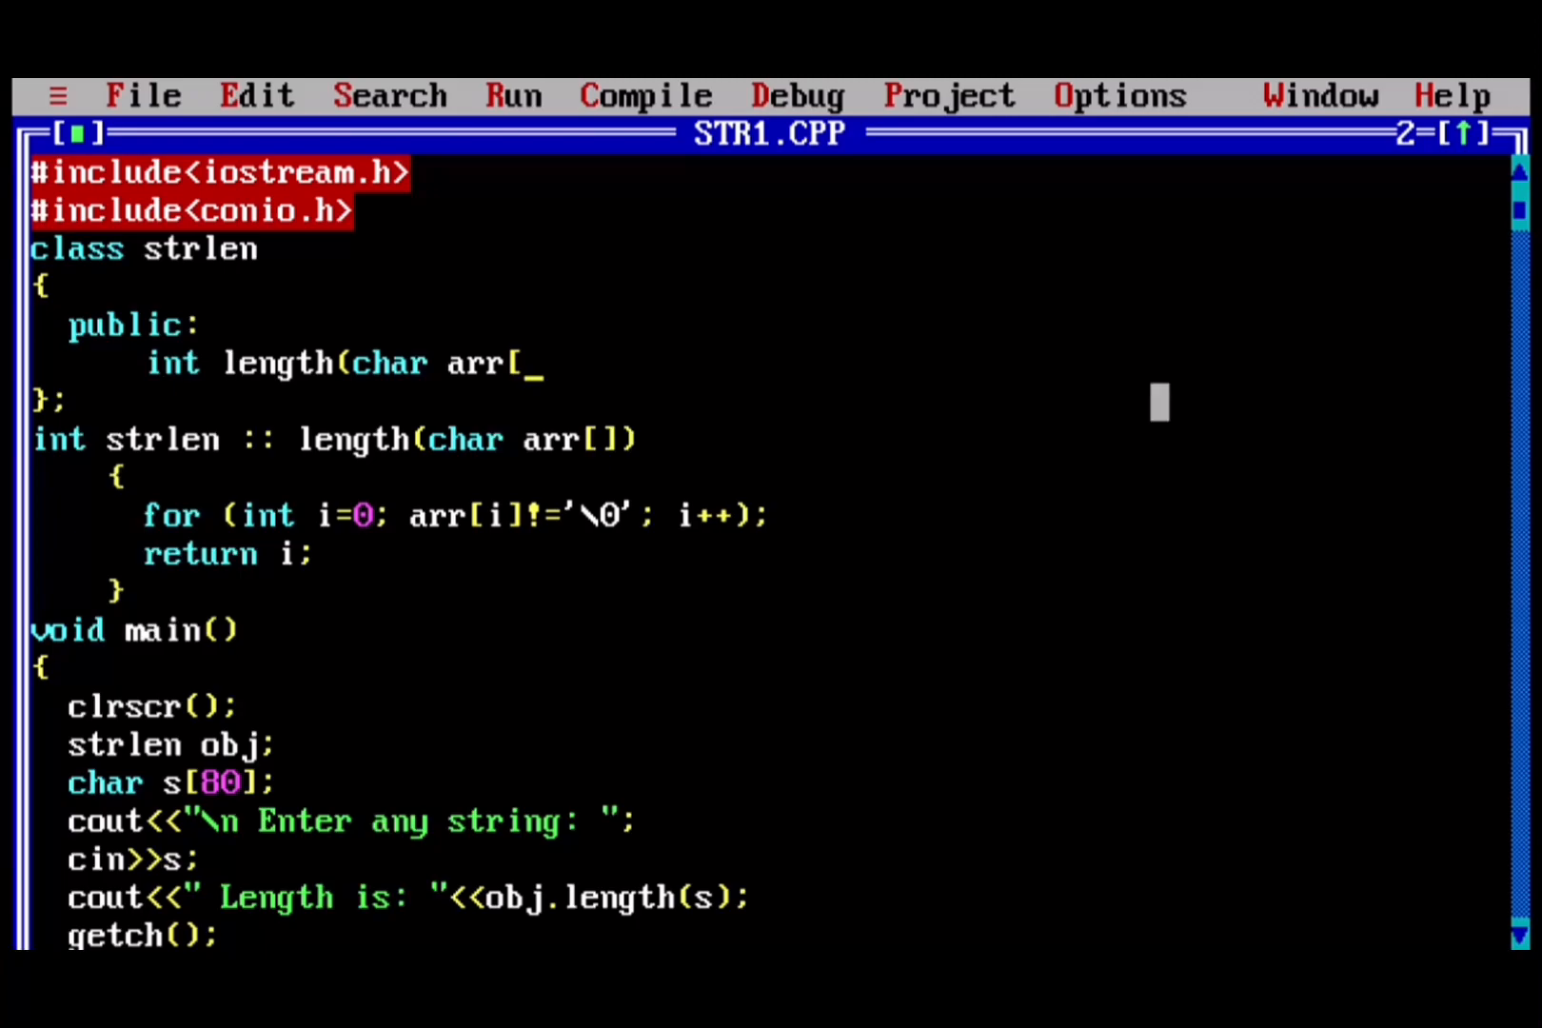
type("])")
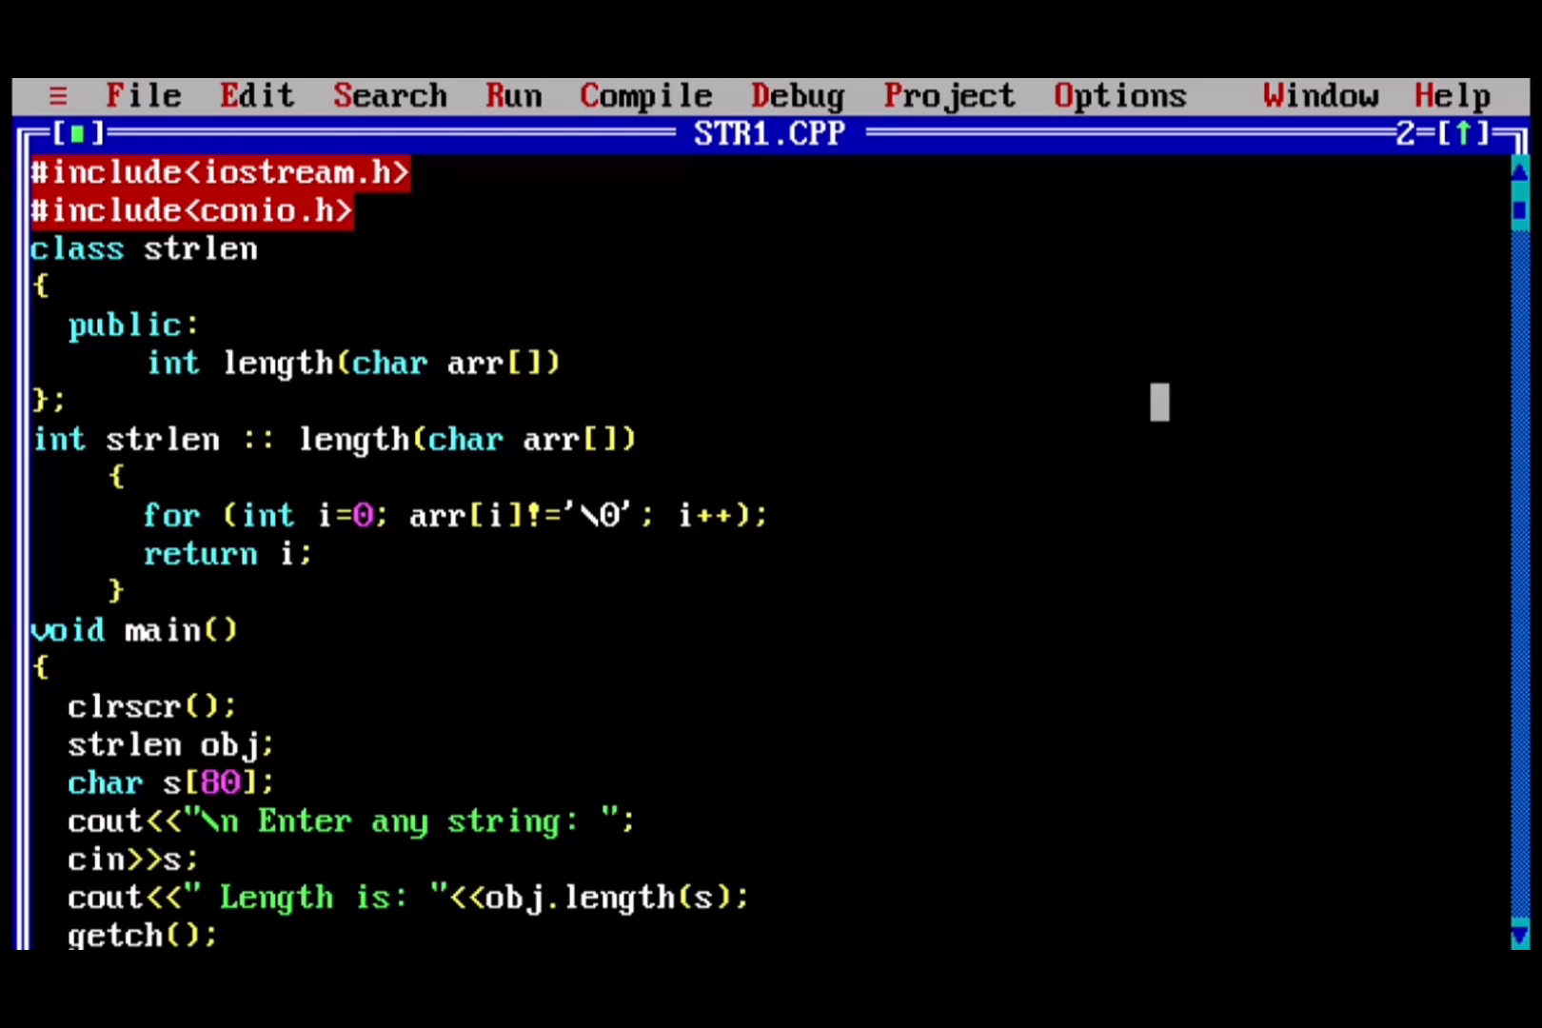
type(";")
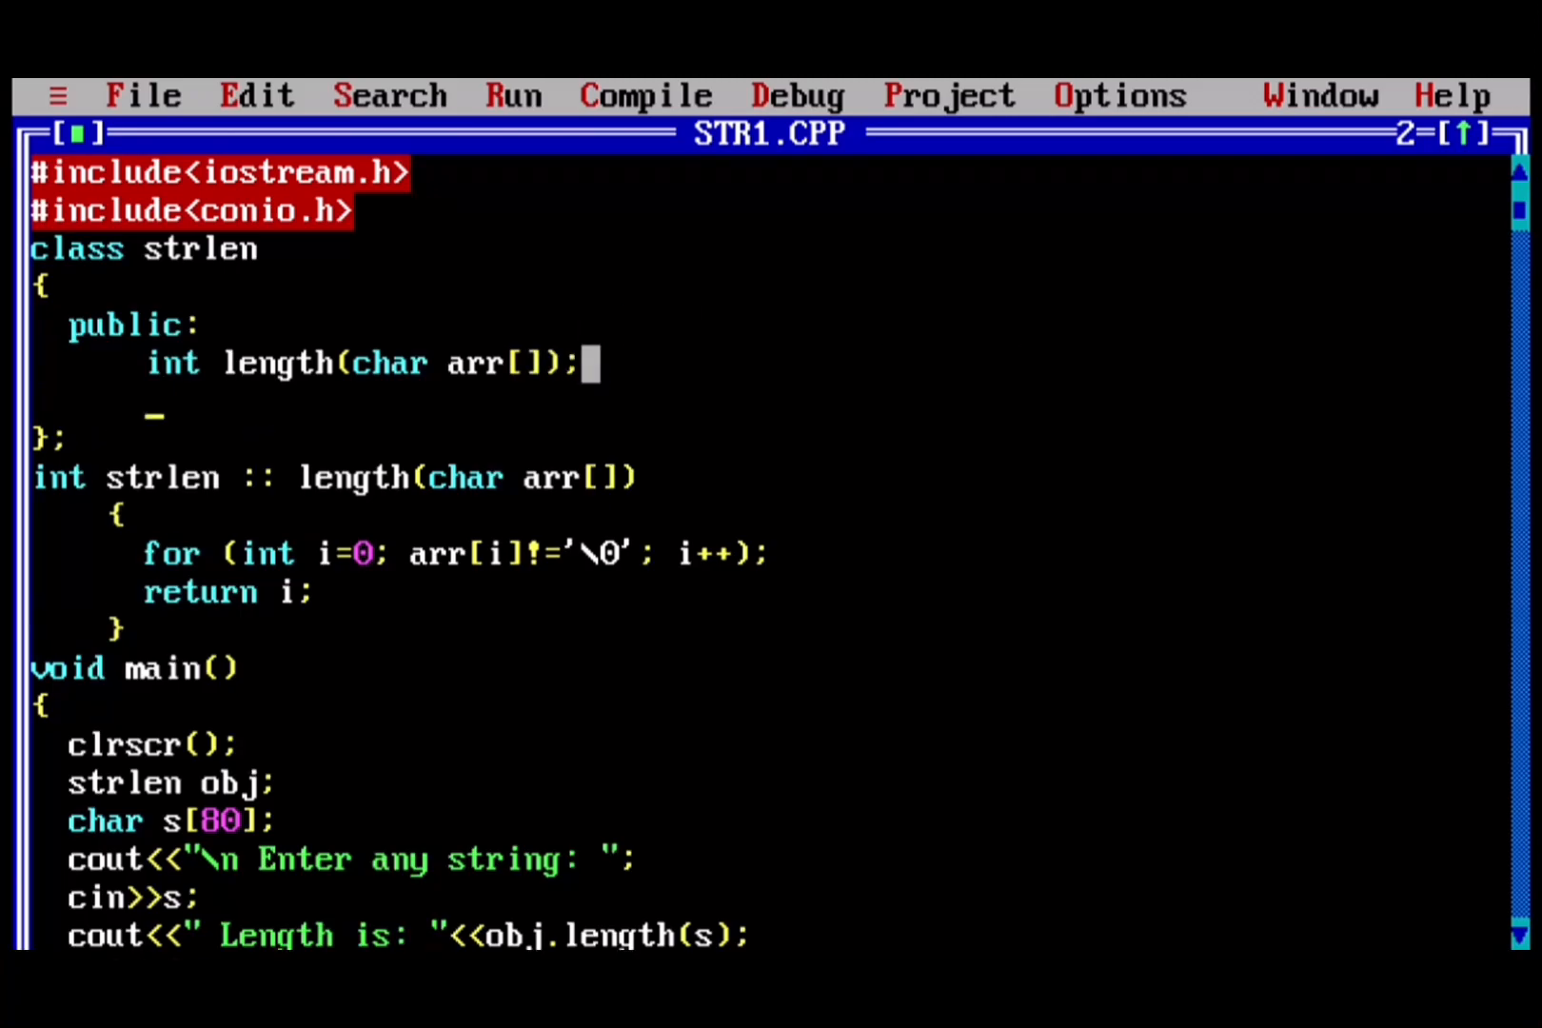
- Add the comments "// Declare function" and "// defining function outside the class"
key("Enter")
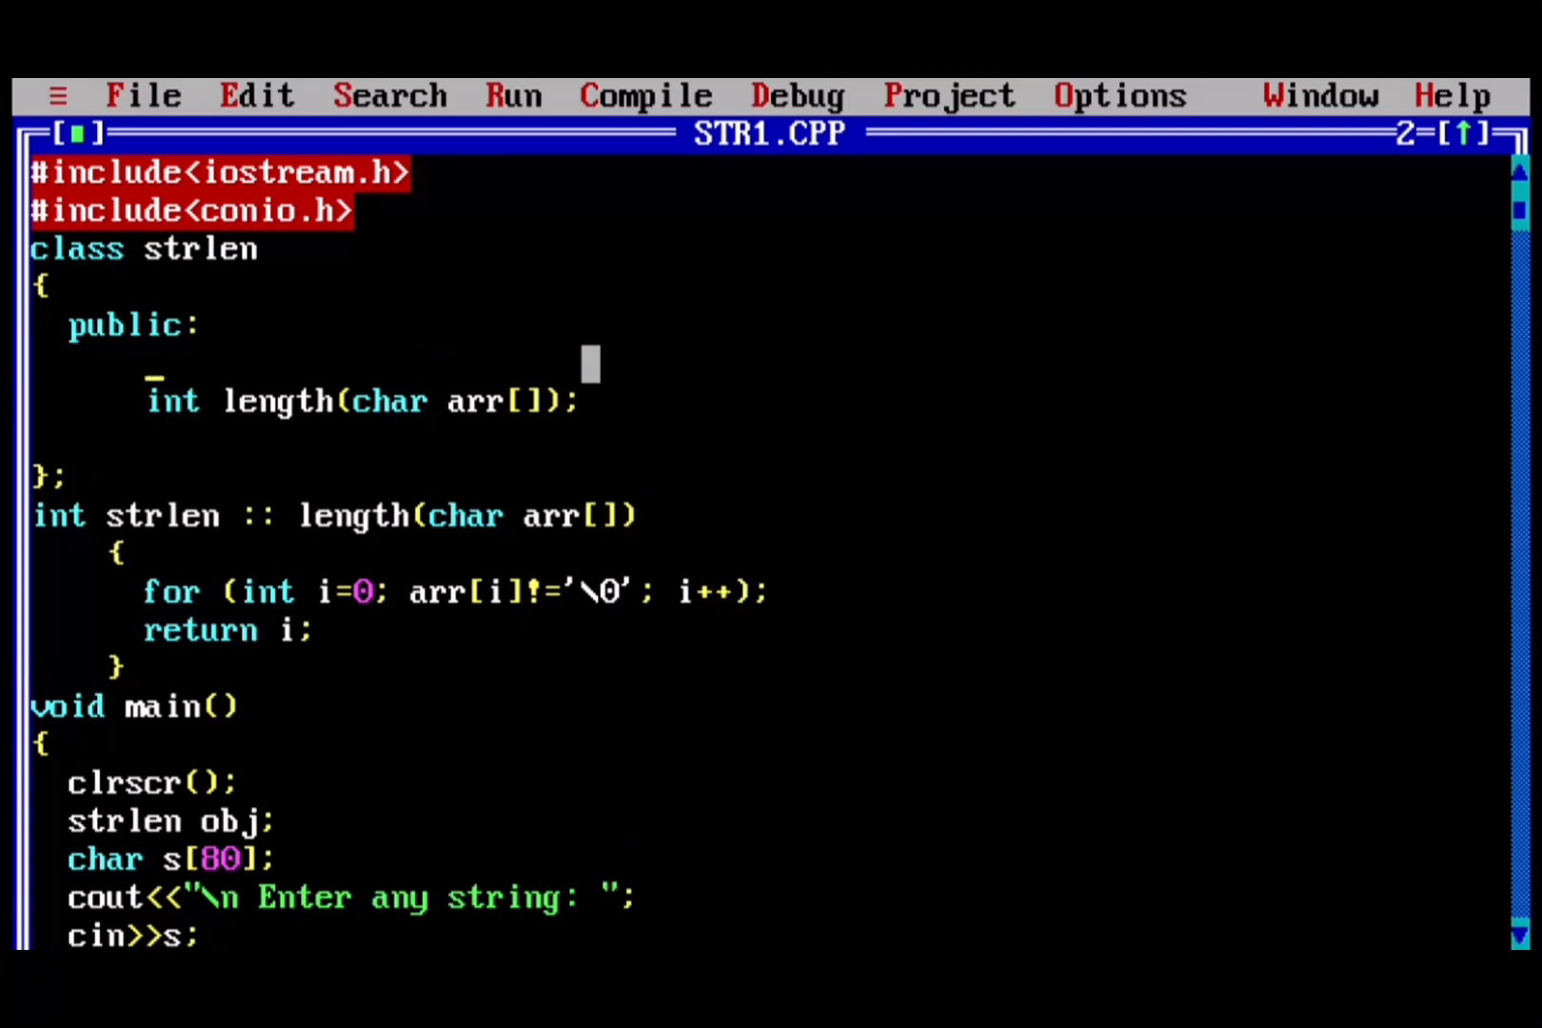
type("// Dec")
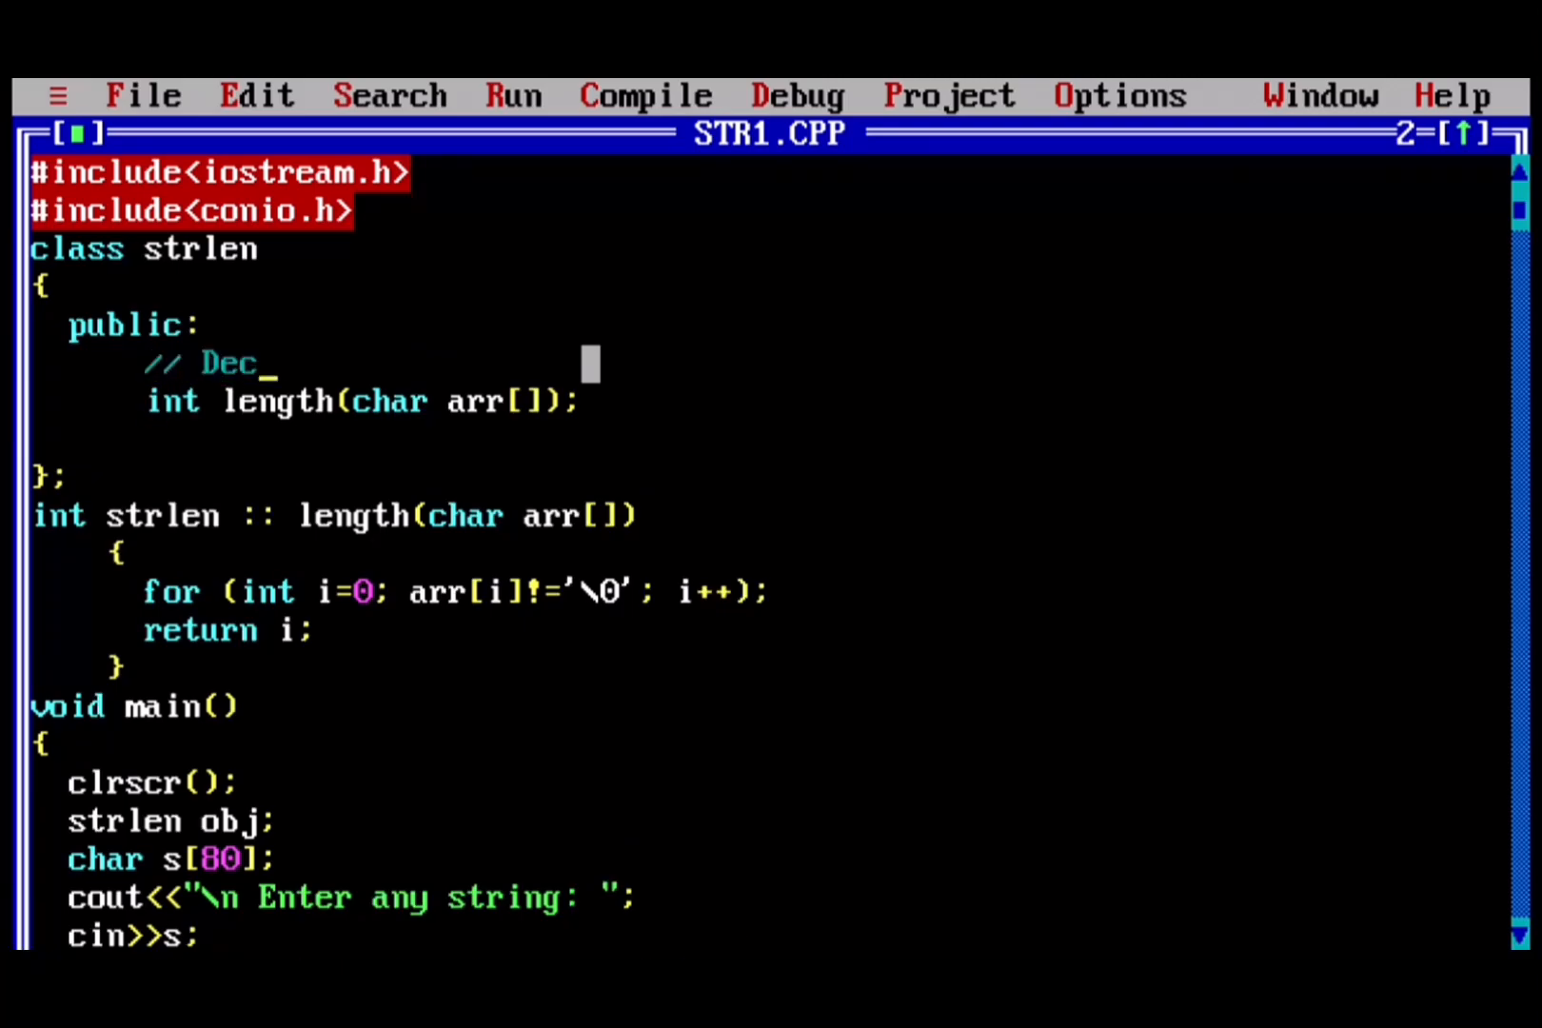
type("lare")
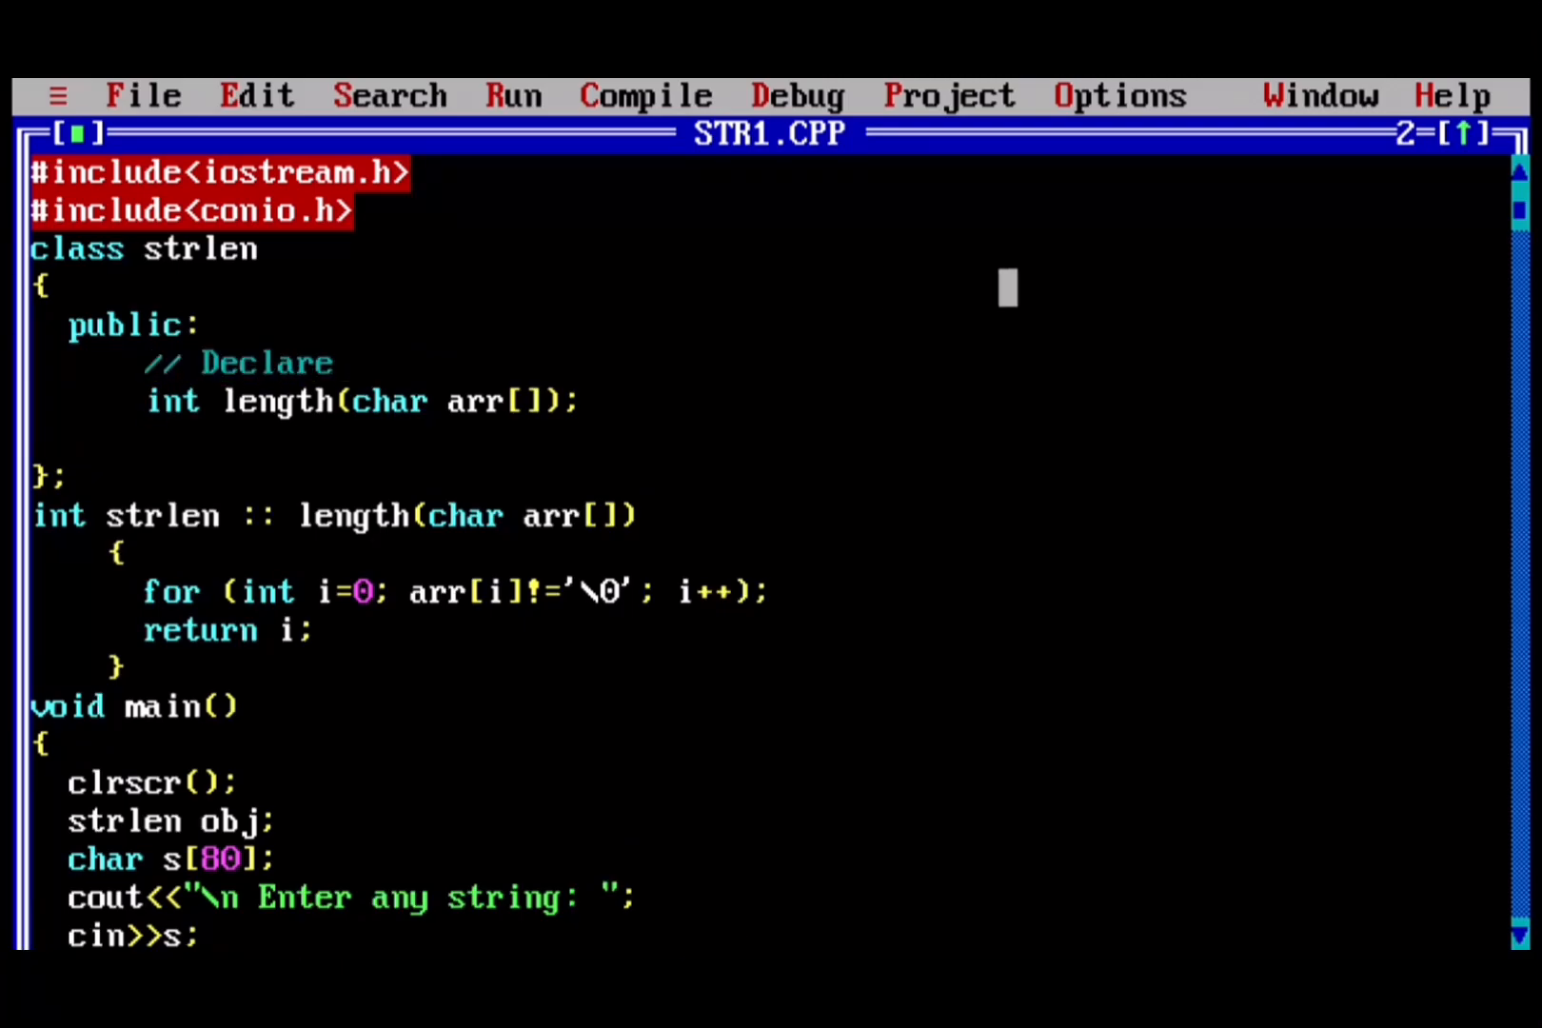
type("function")
type("//")
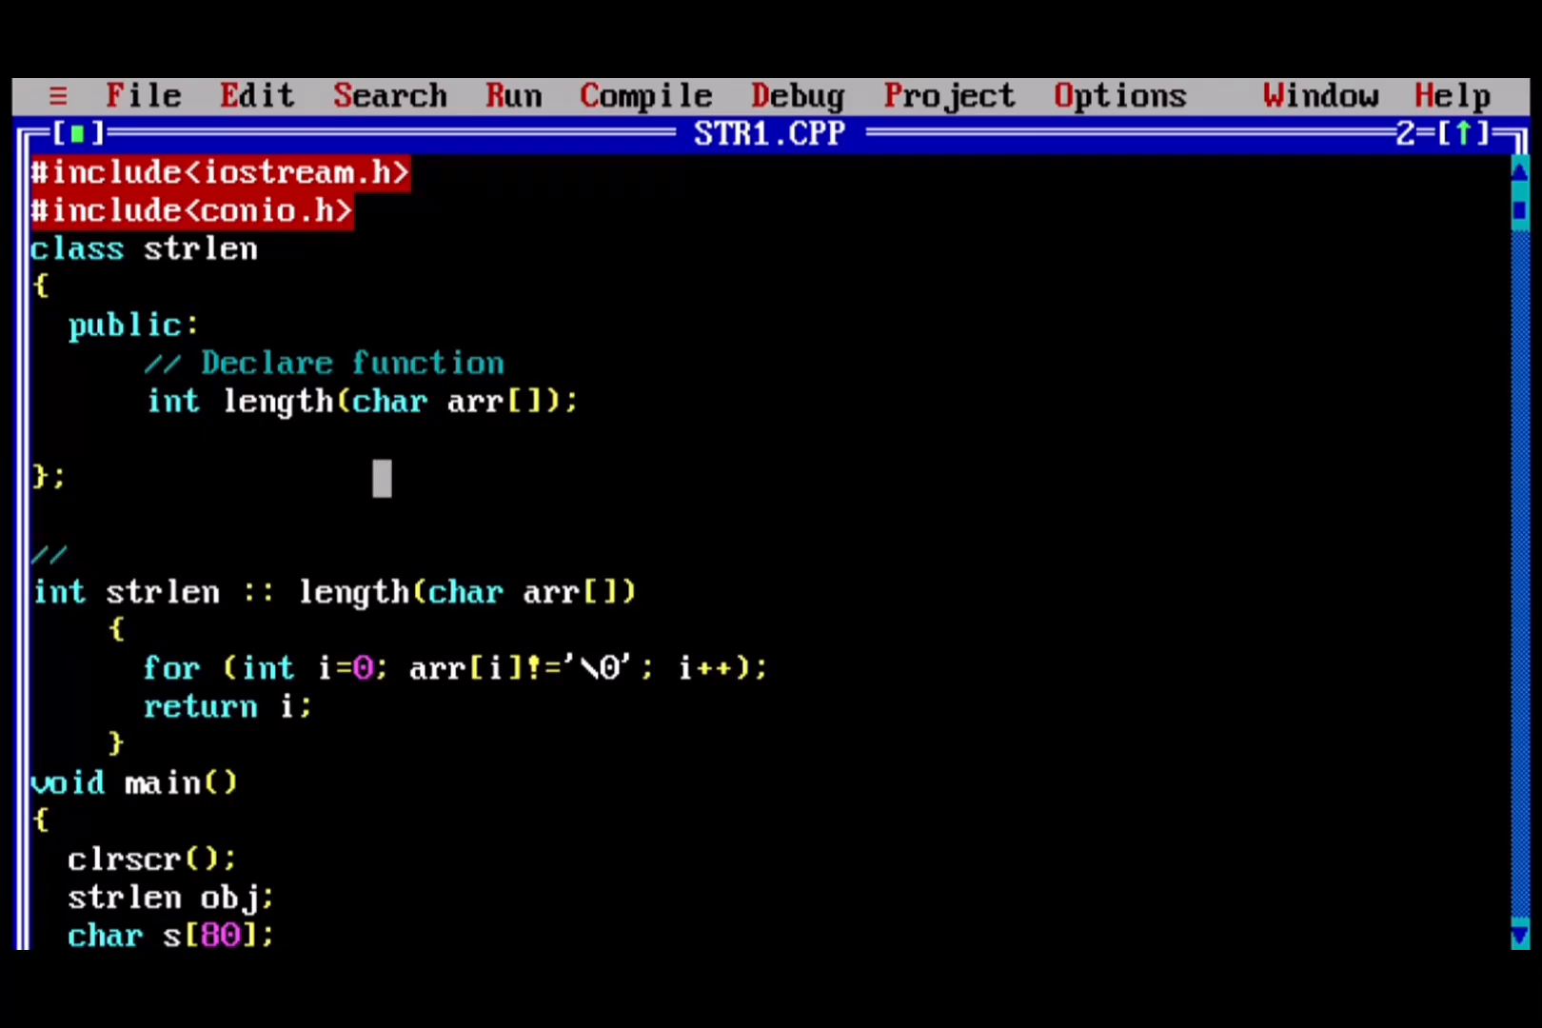
type("defining f")
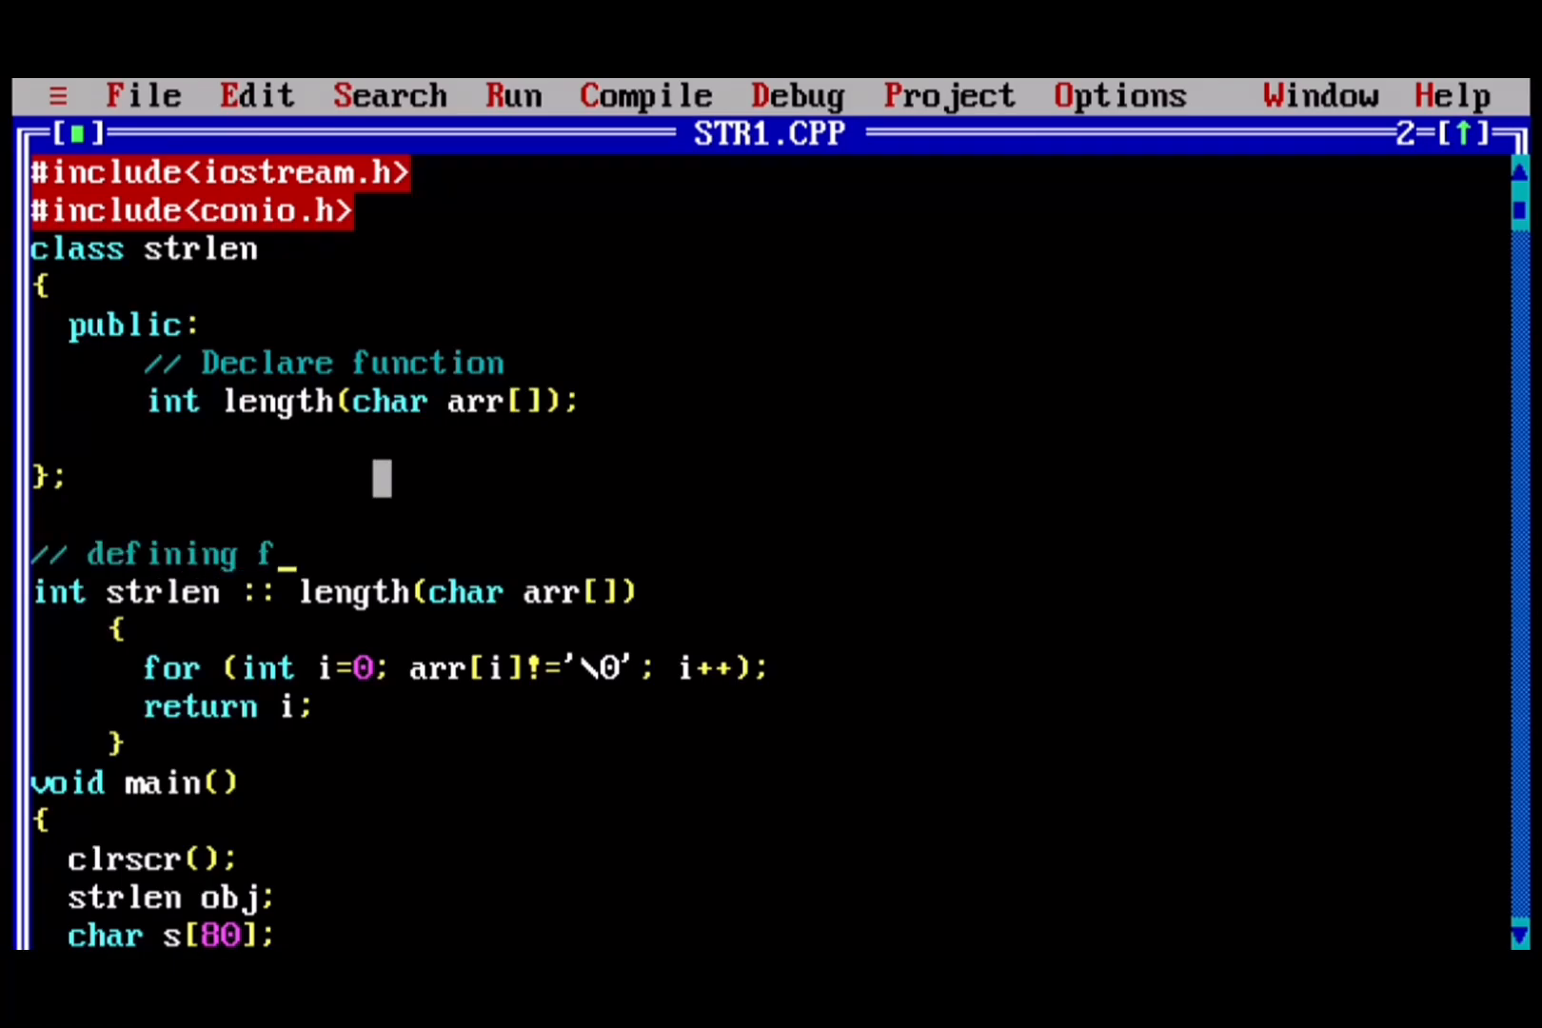
- Compile STR1.CPP successfully with zero errors and zero warnings
left_click(646, 95)
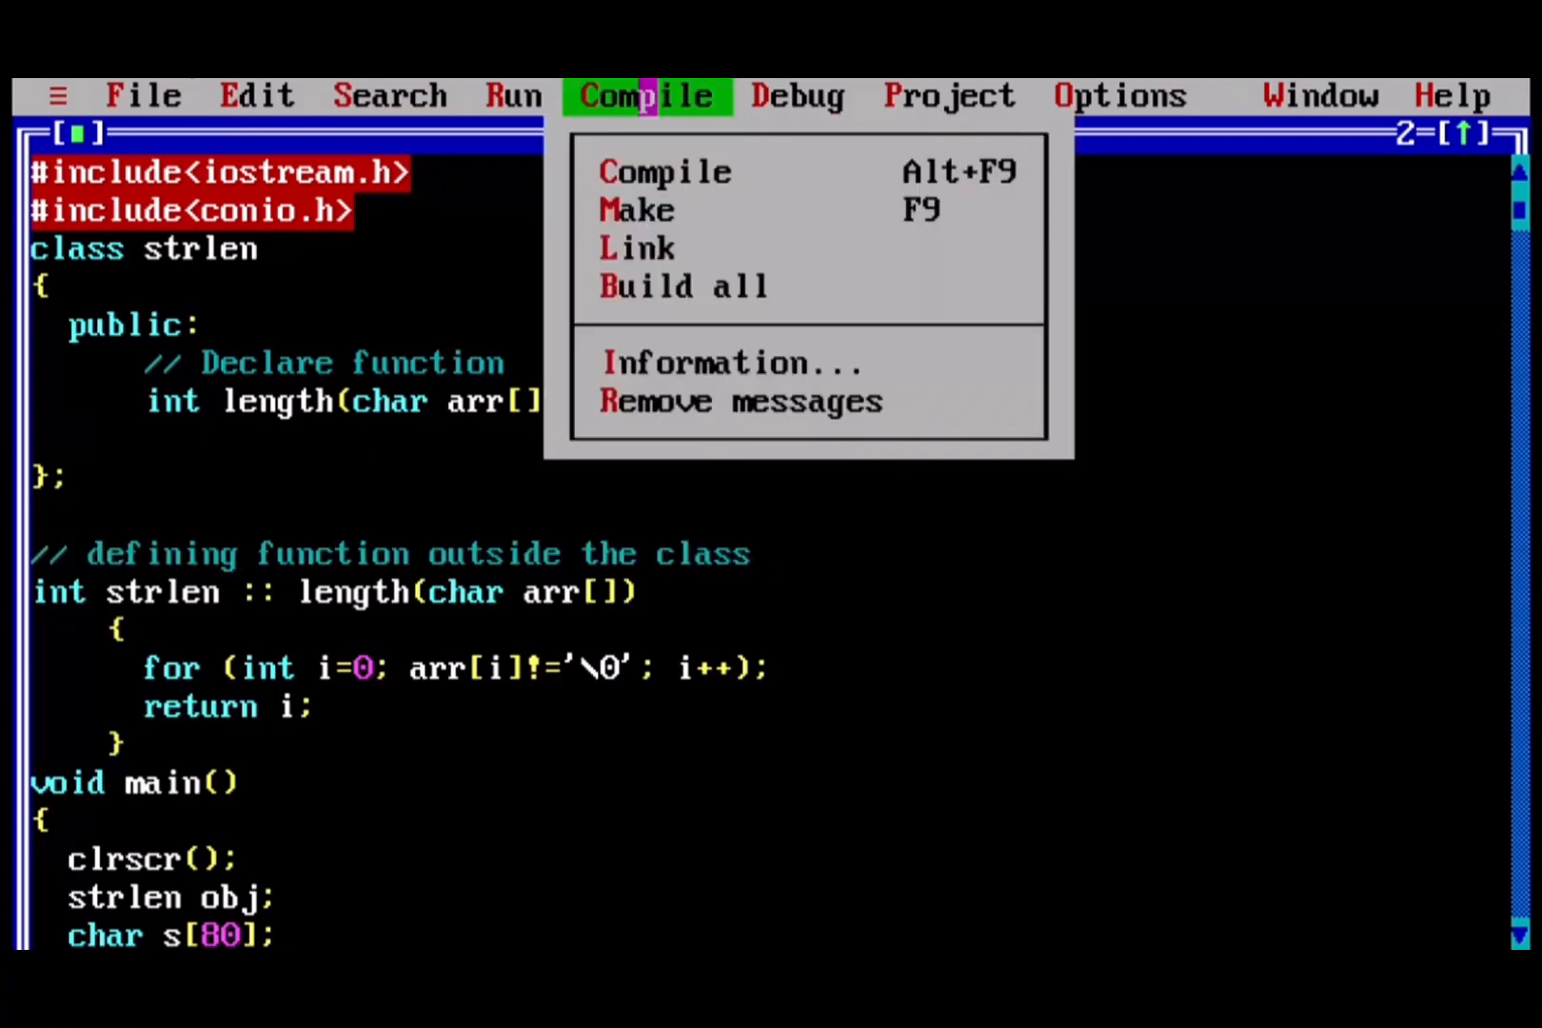
left_click(664, 171)
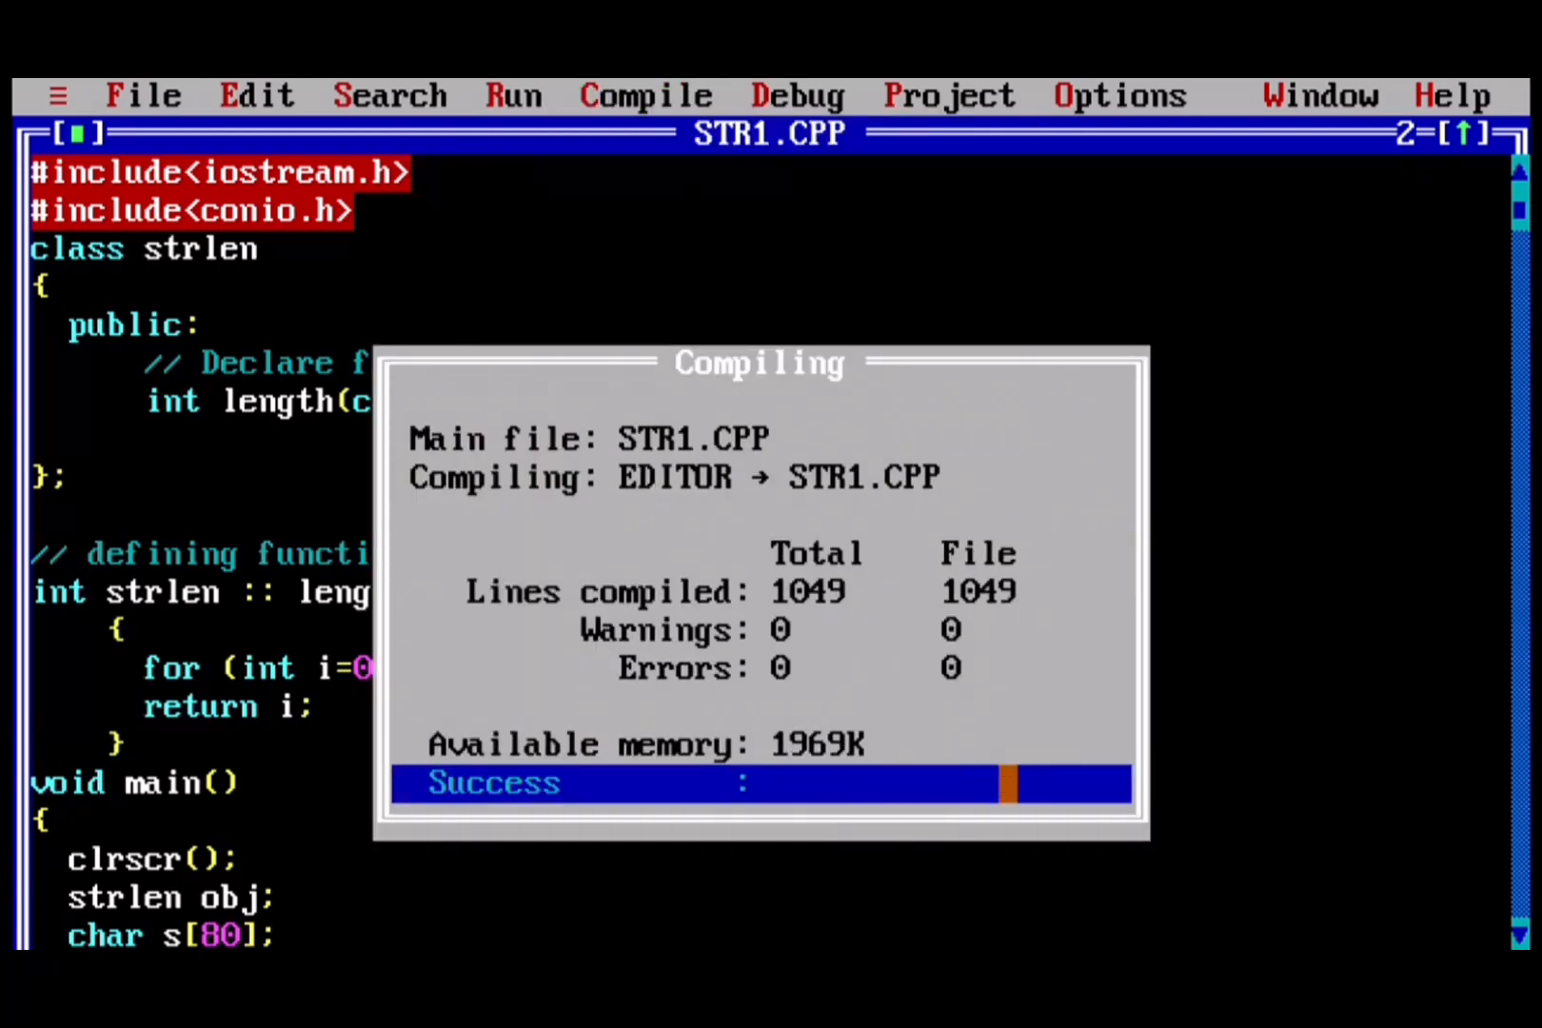
left_click(514, 96)
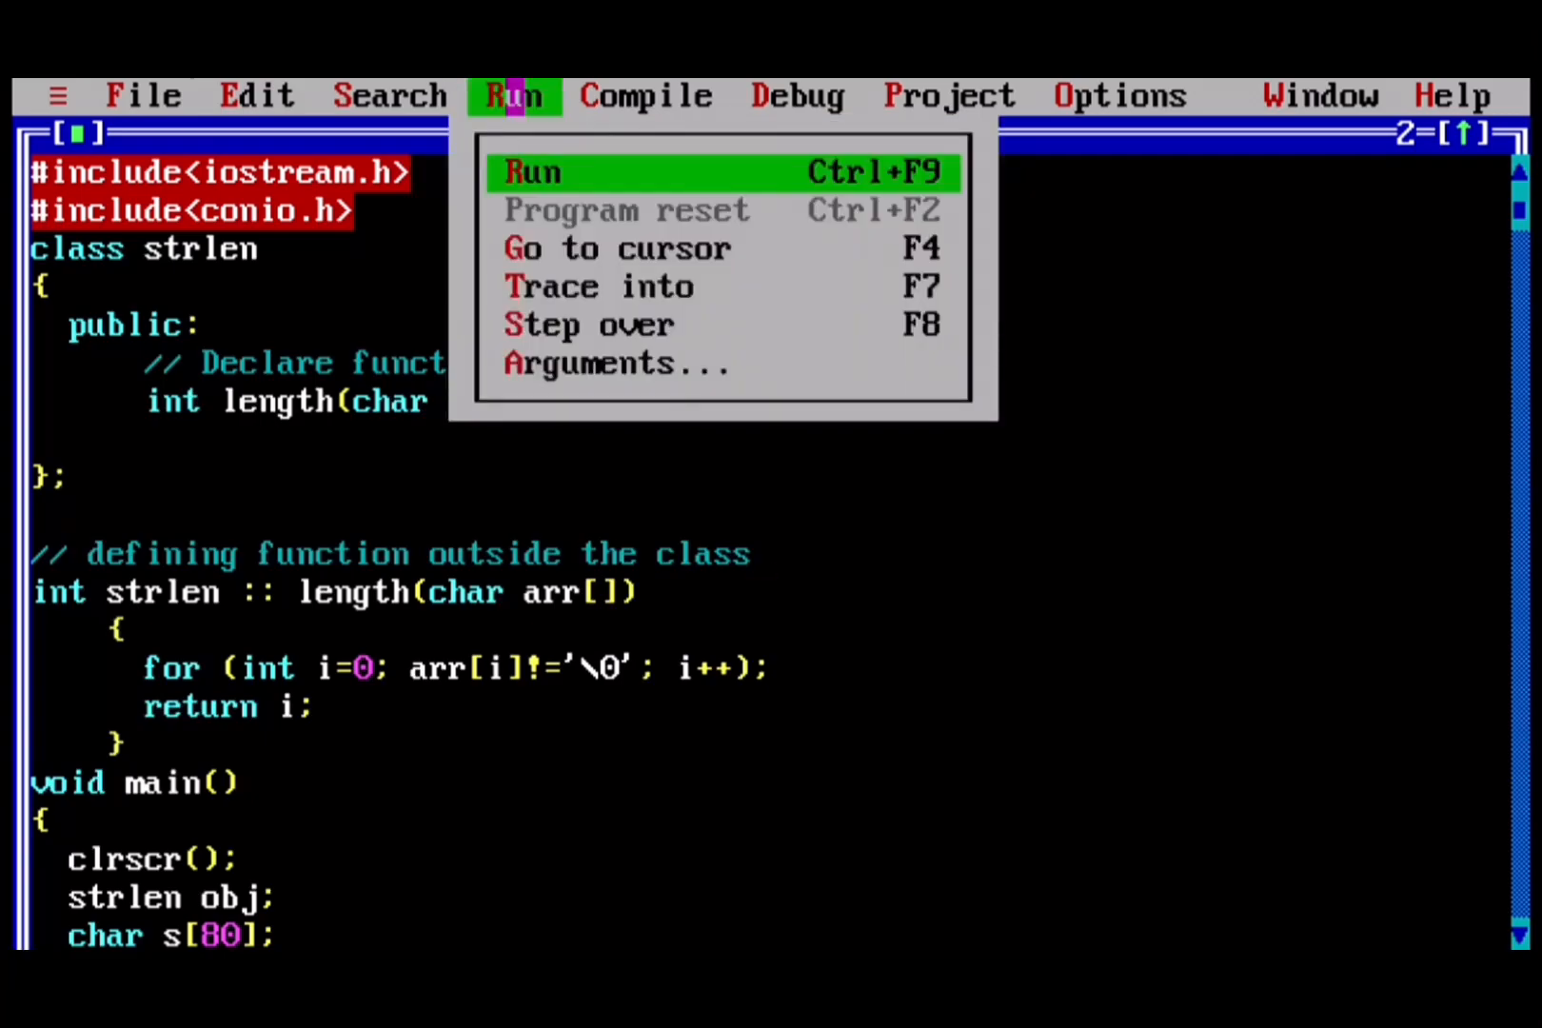
- Run the program so it shows the "Enter any string:" prompt
left_click(533, 174)
type("d")
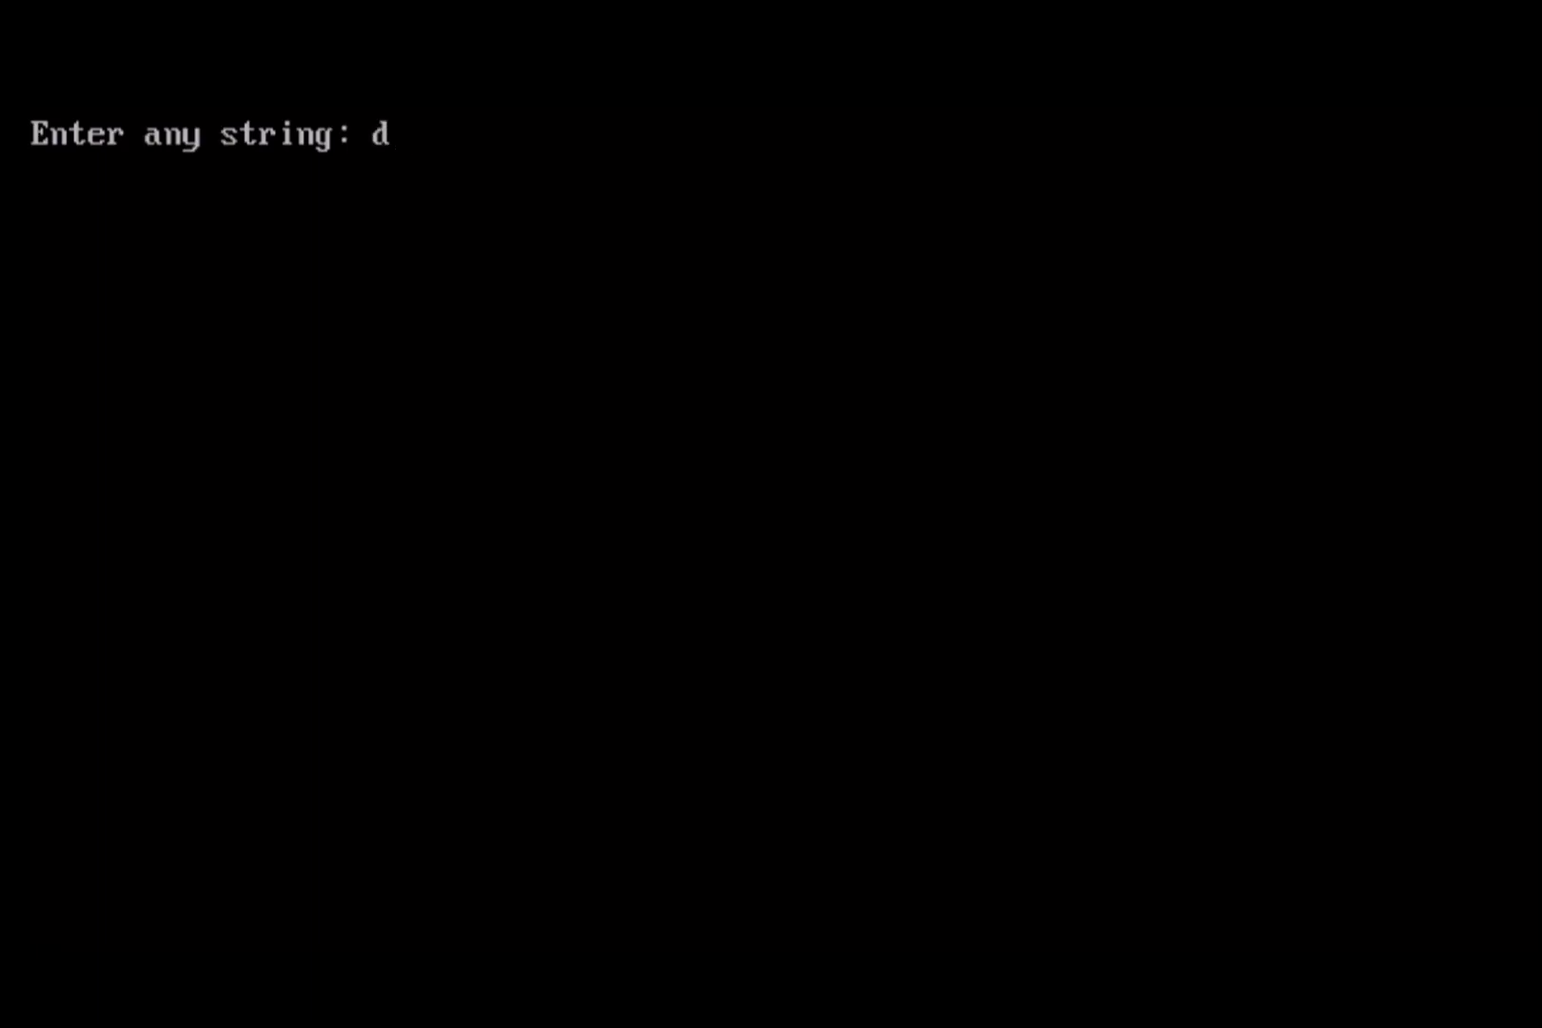